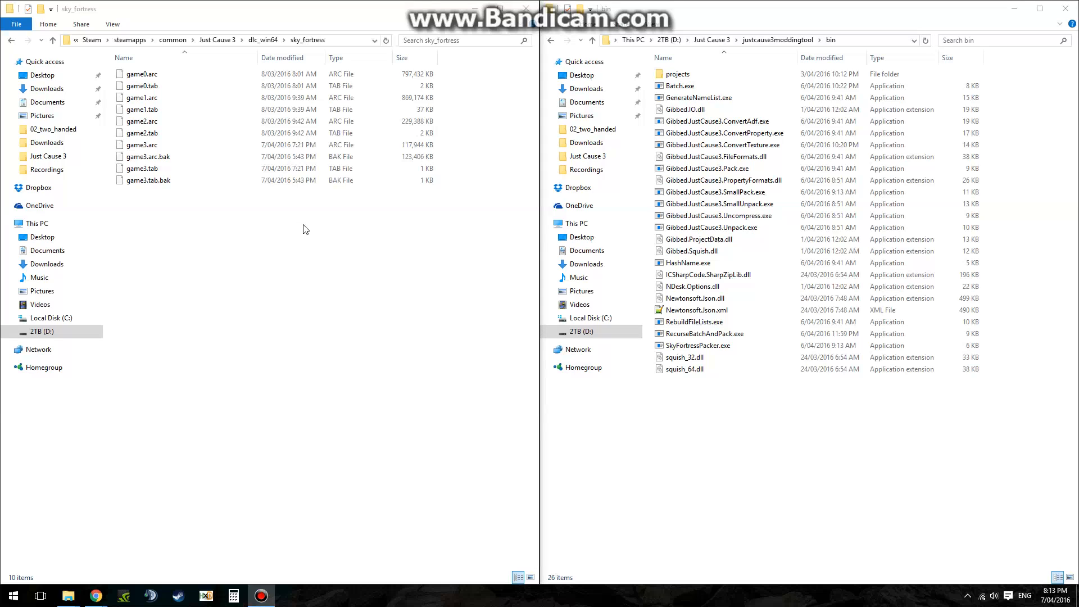
mouse_move(290, 224)
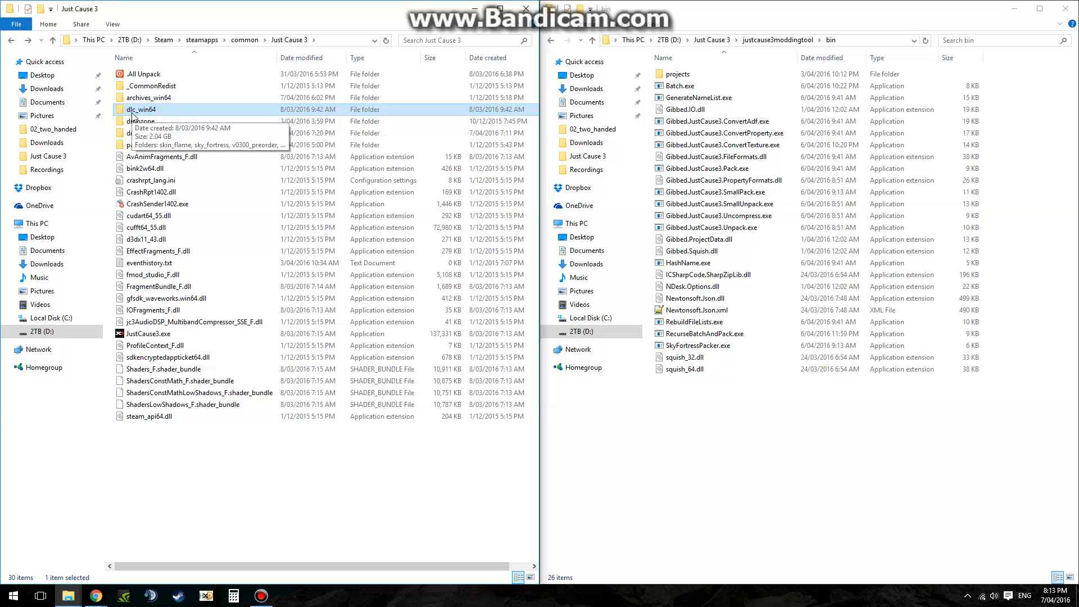
- Reopen the sky_fortress folder under dlc_win64, now without the game3 .bak backups
double_click(141, 109)
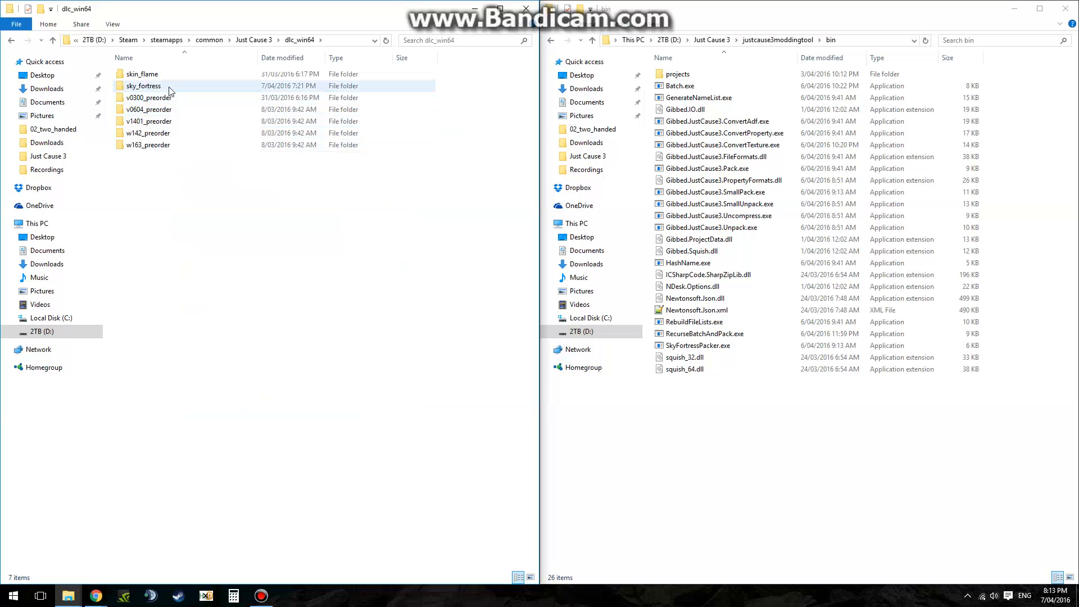
double_click(142, 85)
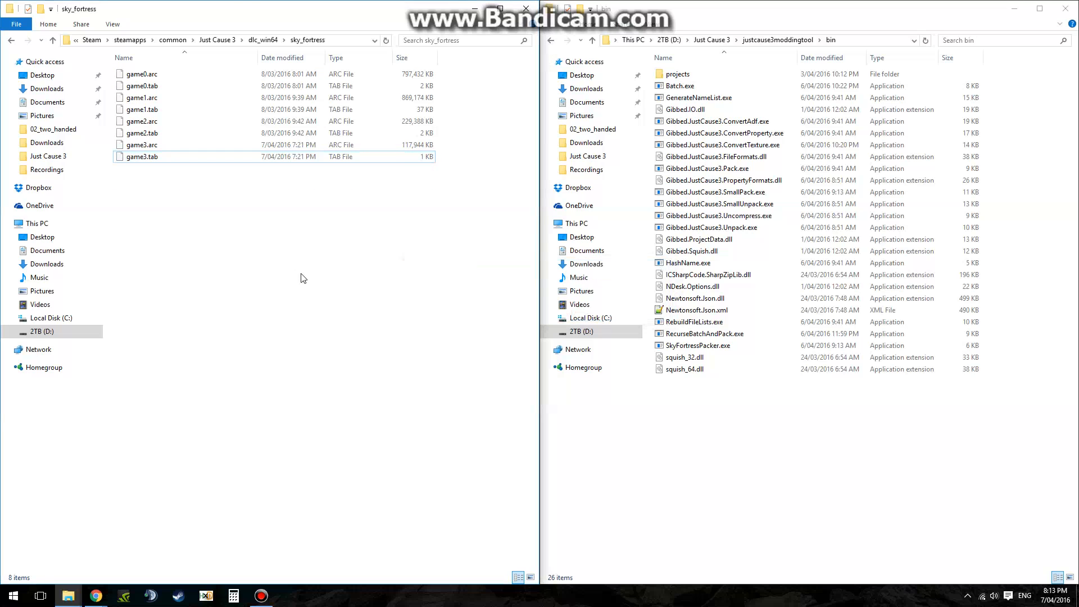
- Unpack game0.tab with the Gibbed tool, creating the game0_unpack folder
click(142, 85)
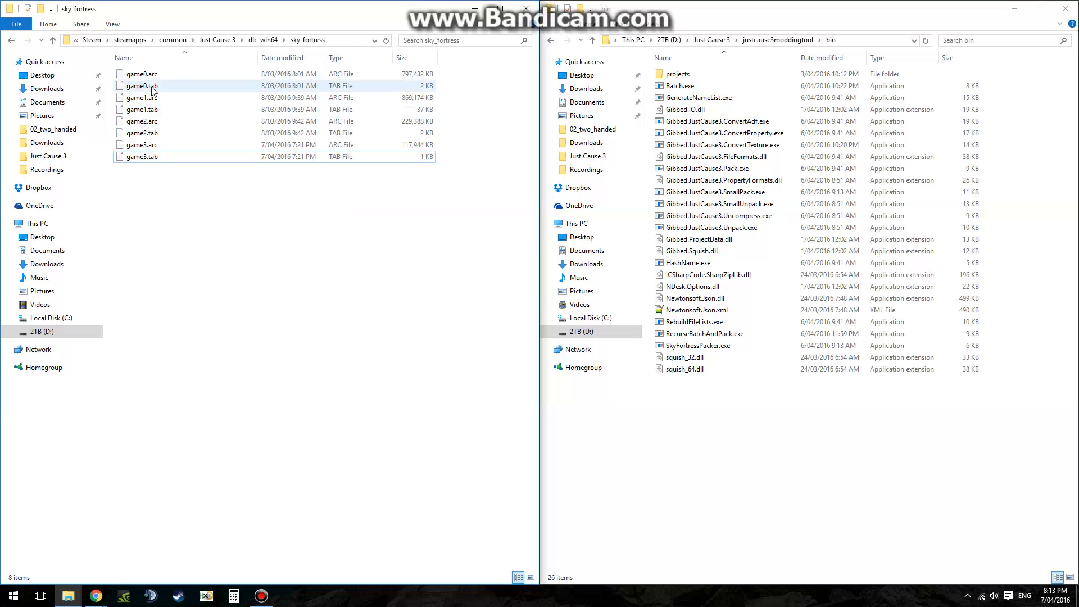
click(141, 85)
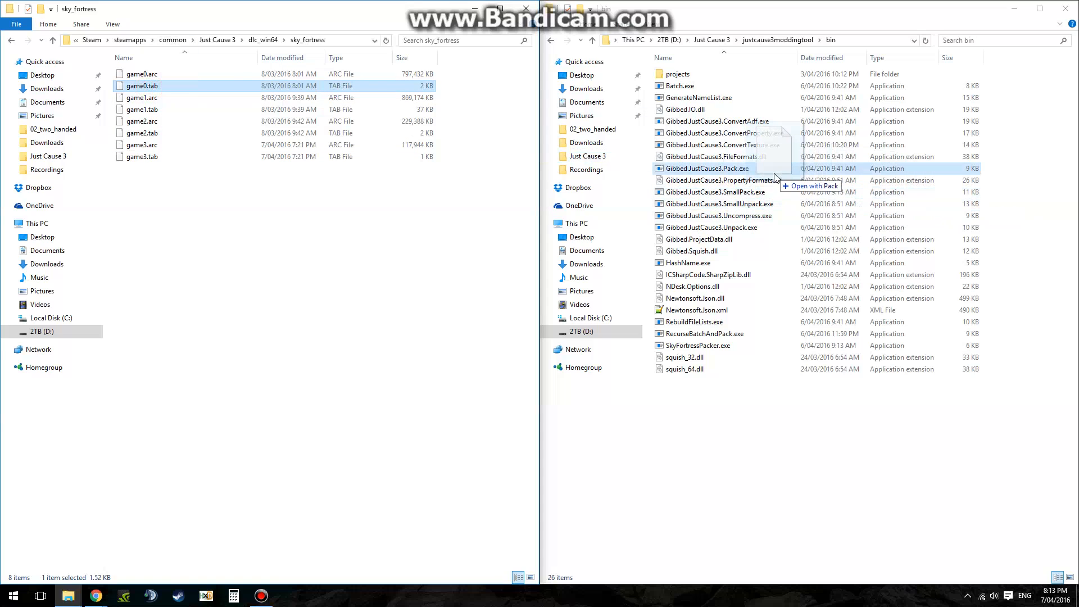
click(705, 168)
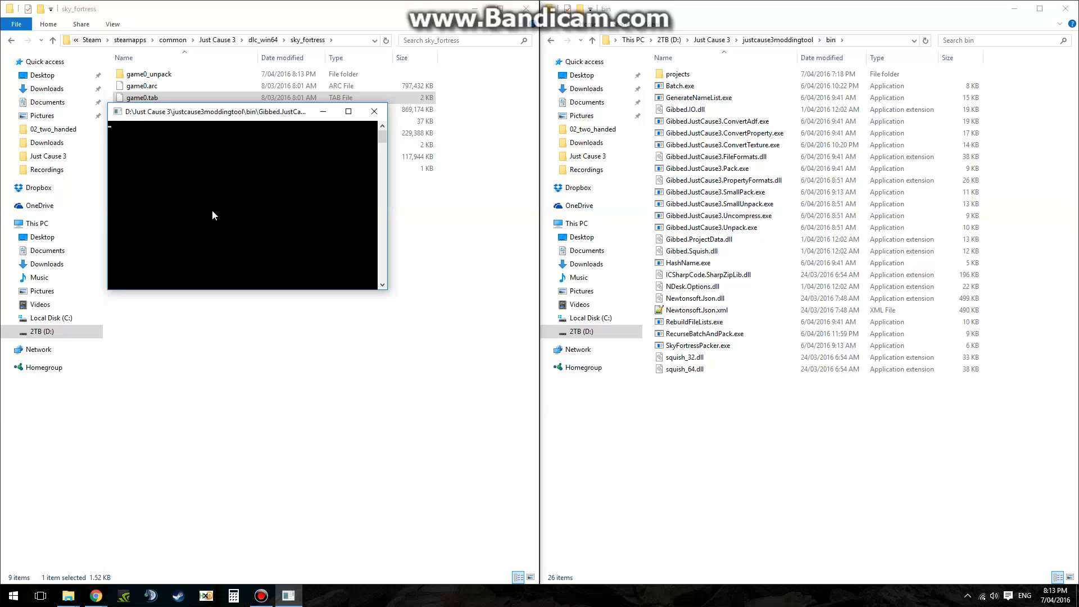
click(148, 74)
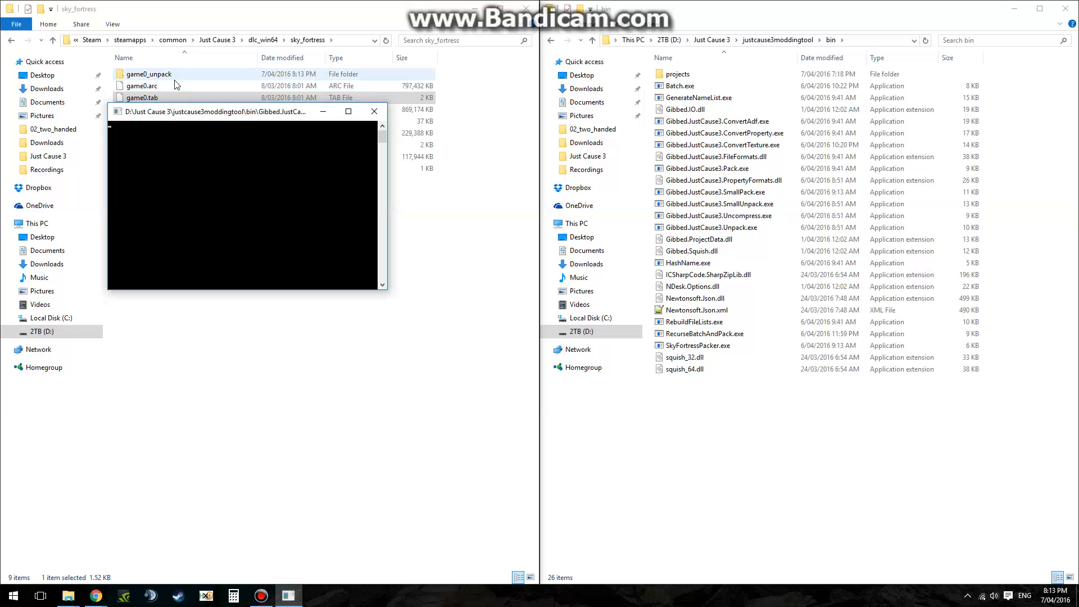
mouse_move(198, 74)
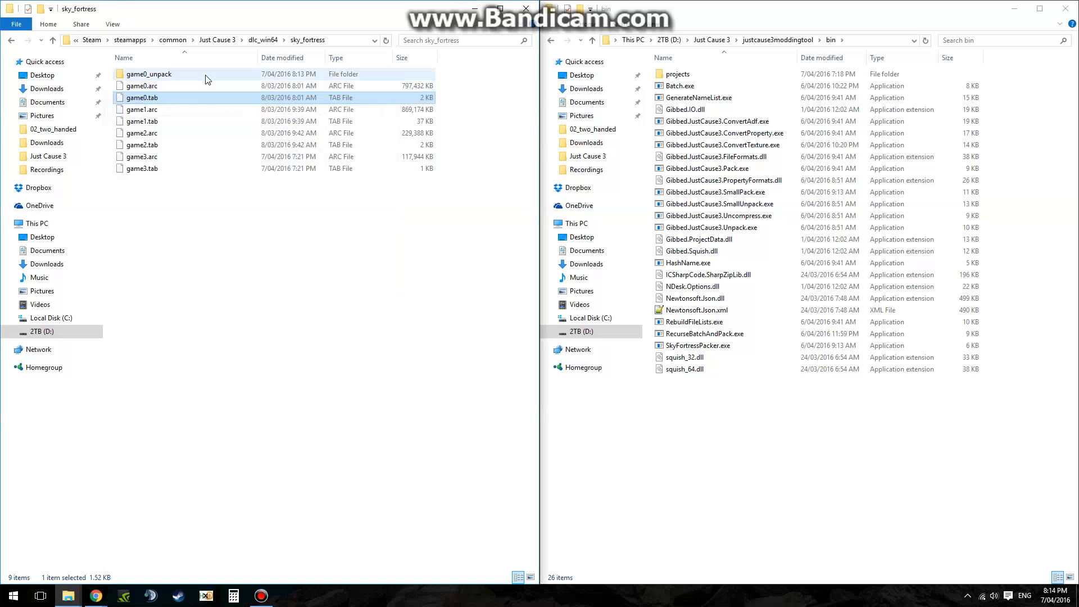
- Browse game0_unpack > __UNKNOWN > aaf, then return to sky_fortress
double_click(150, 74)
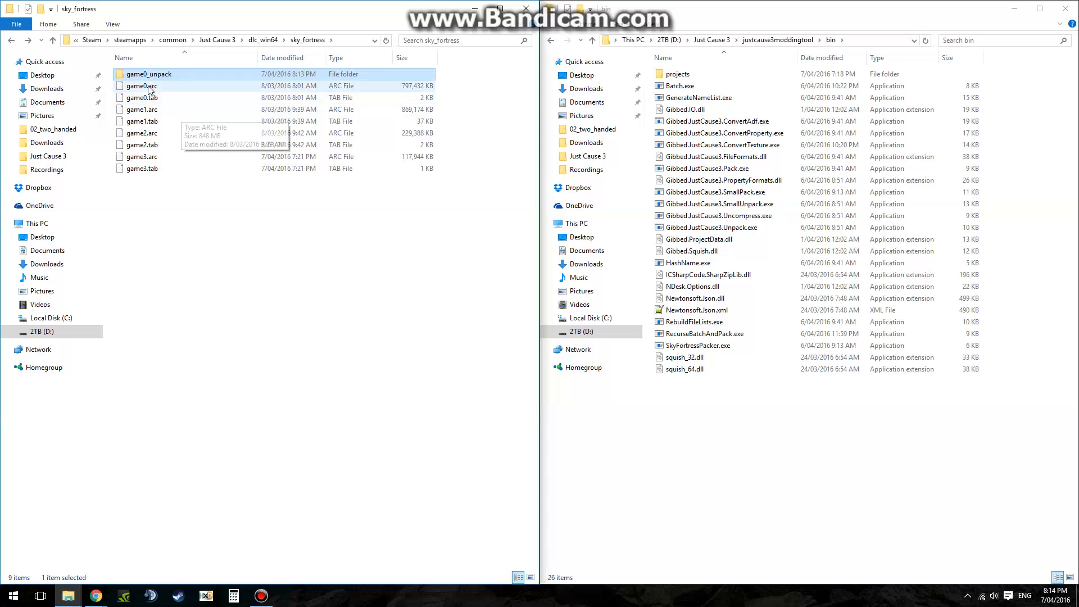
double_click(149, 74)
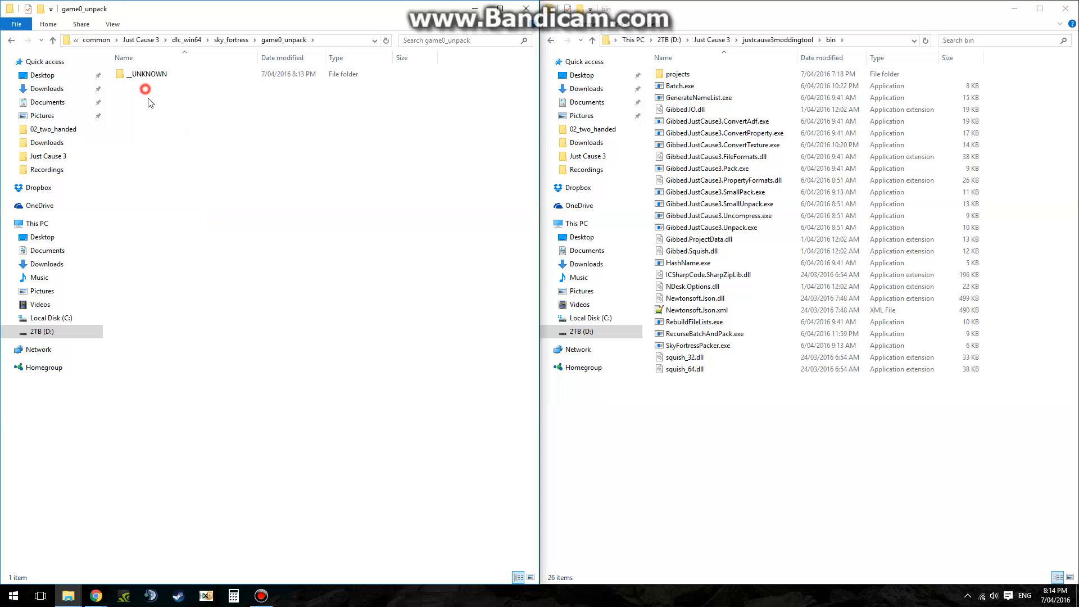
double_click(144, 88)
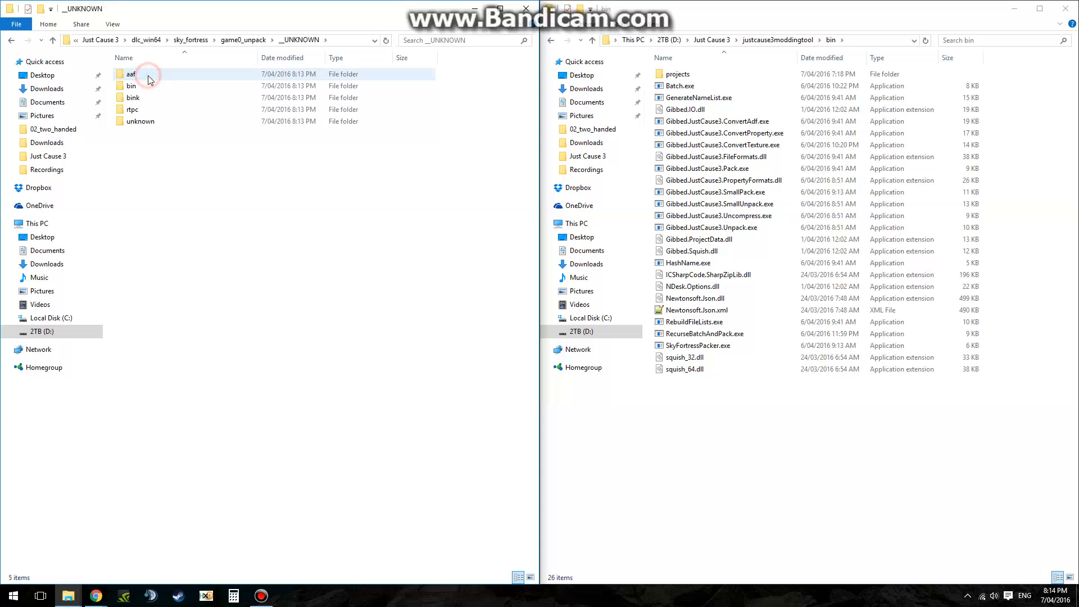
double_click(130, 75)
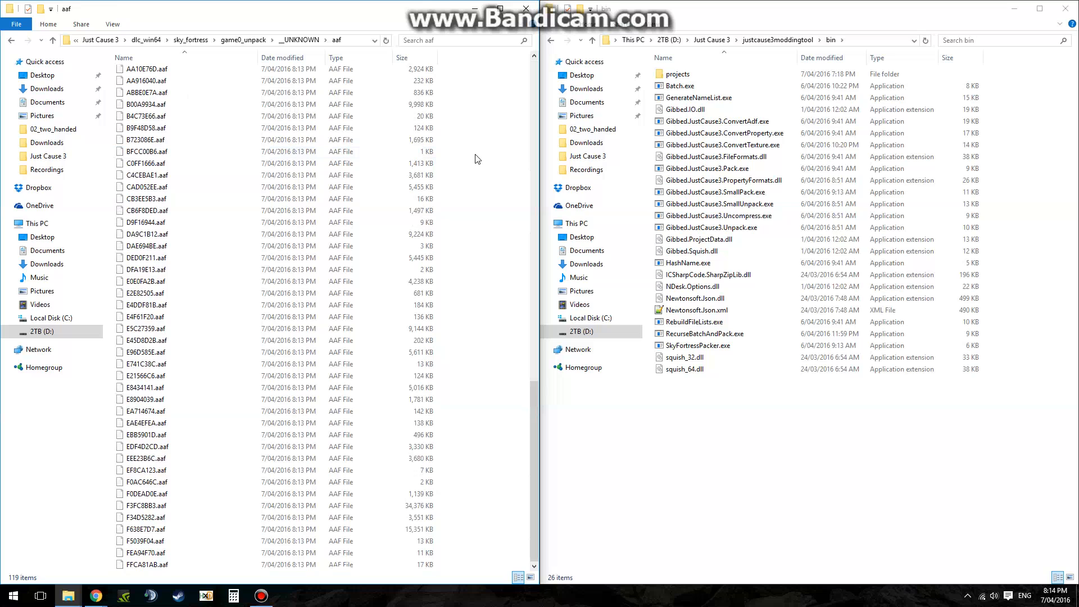
click(404, 58)
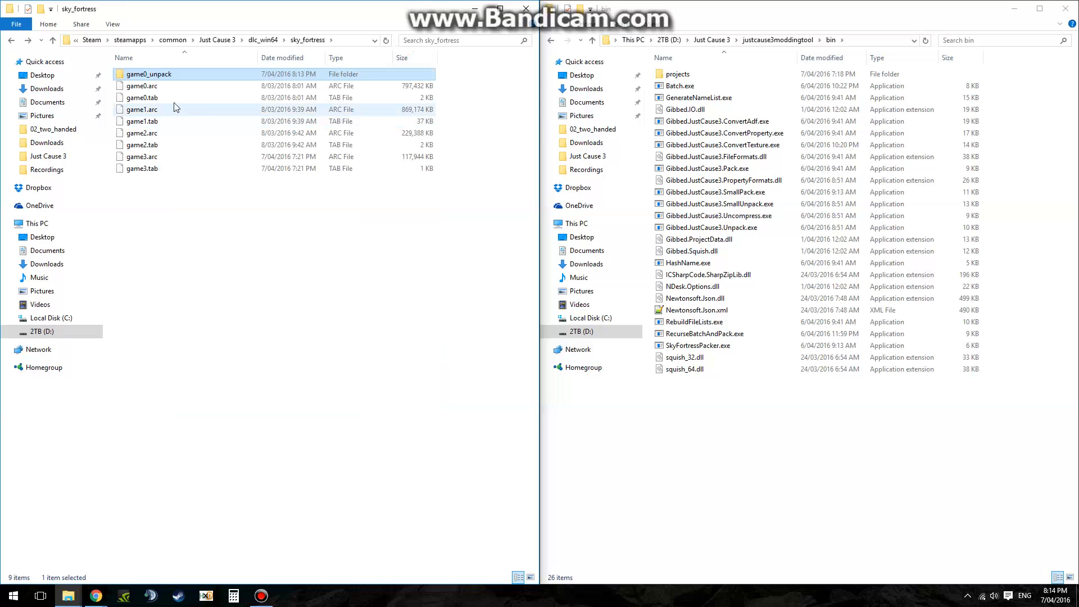
- Unpack game1.tab with the Gibbed tool, creating game1_unpack beside game0_unpack
click(142, 121)
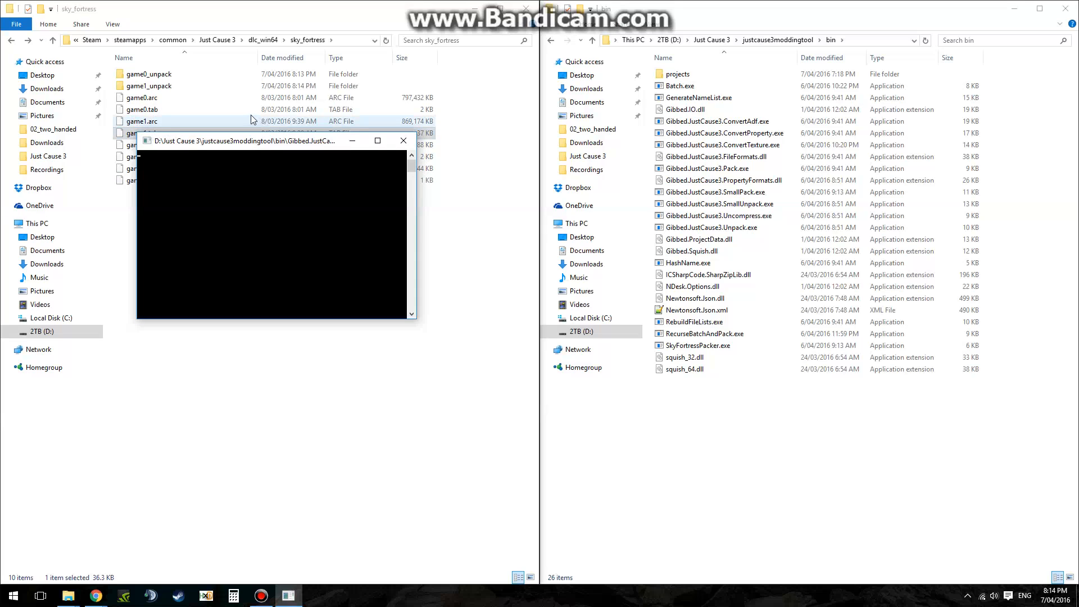
click(142, 97)
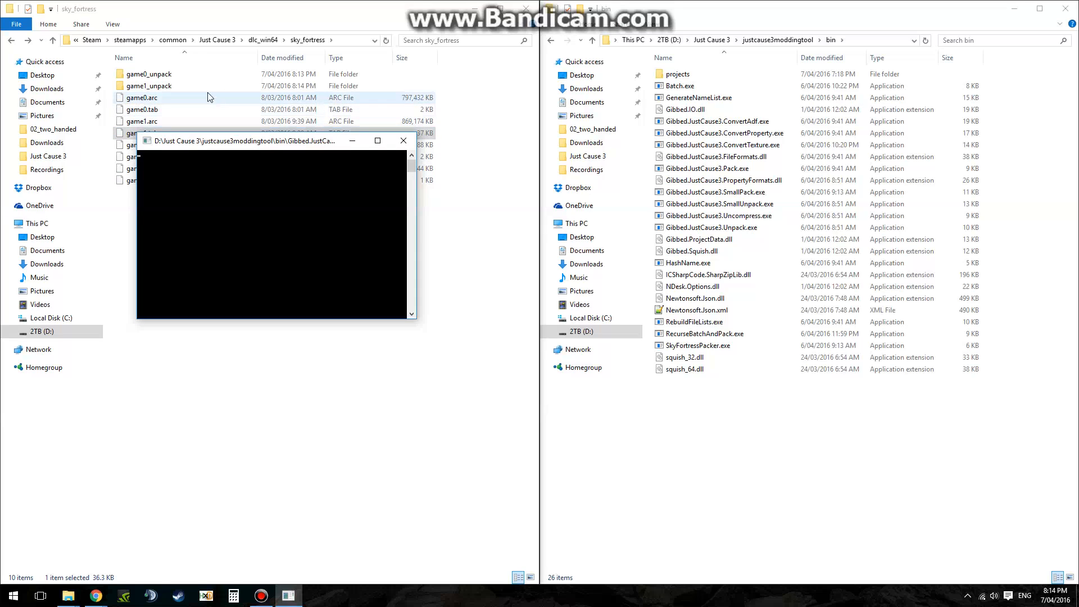
click(149, 85)
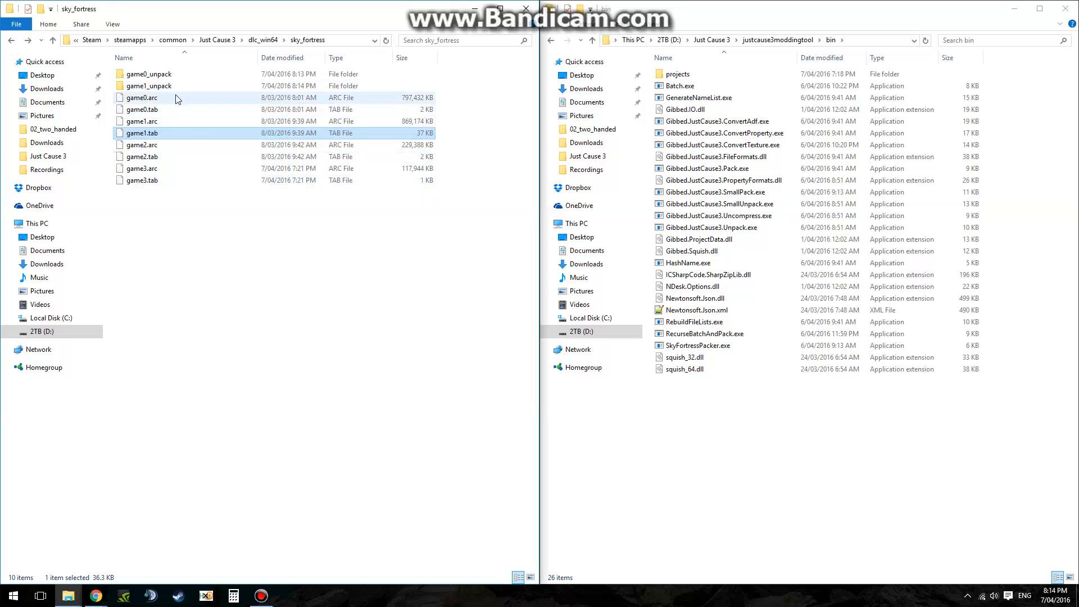
- Convert 47063BE0.adf from game1_unpack > __UNKNOWN > adf into XML with ConvertAdf.exe
double_click(149, 74)
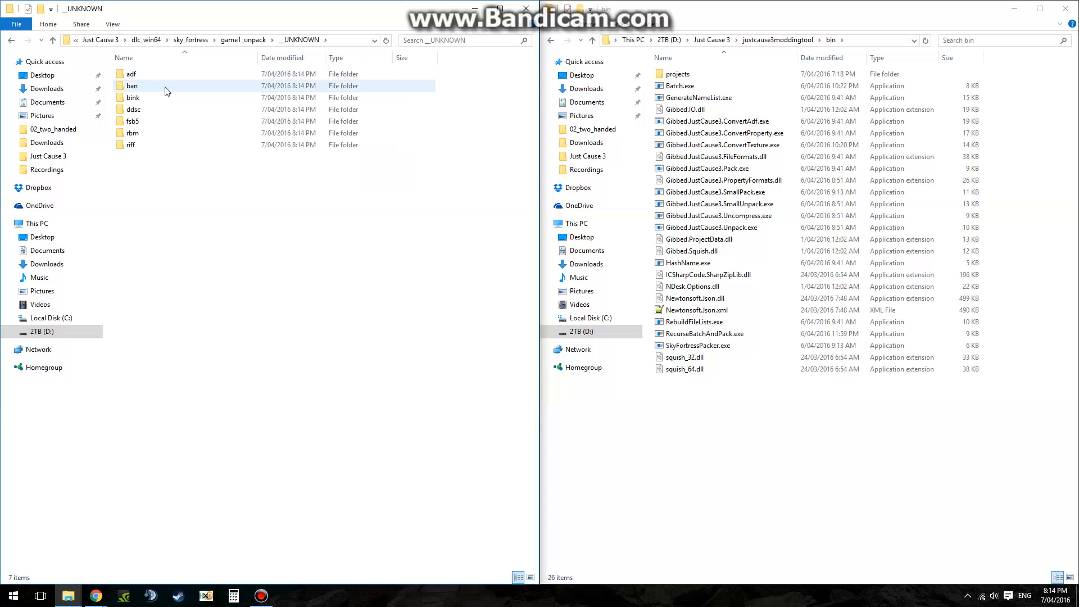
double_click(130, 74)
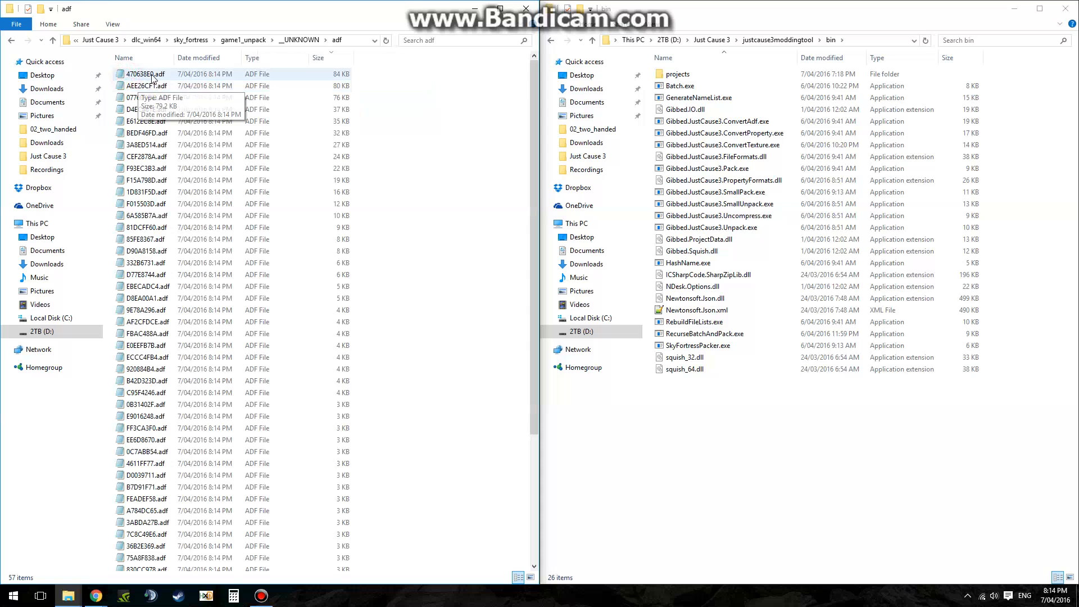
click(717, 121)
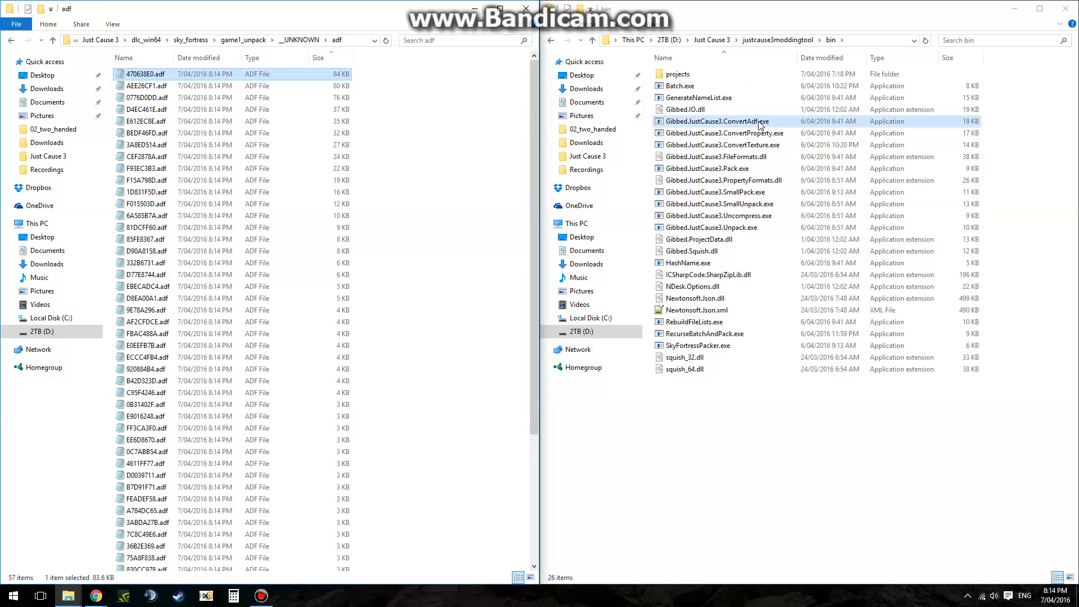
double_click(718, 122)
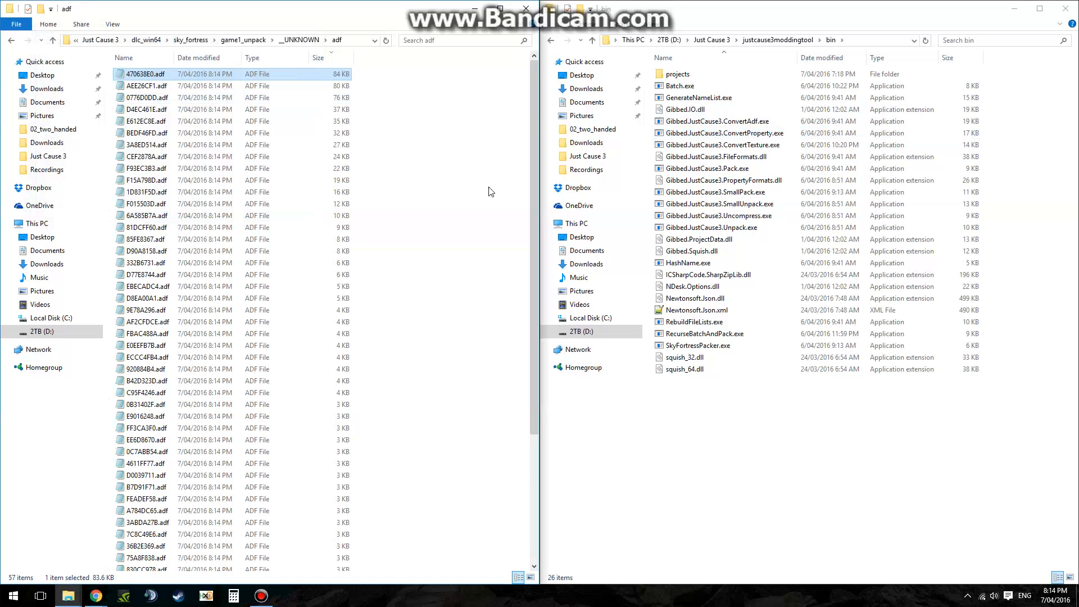
- Delete the resulting 47063BE0.xml and navigate to the 2TB (D:) drive
double_click(143, 74)
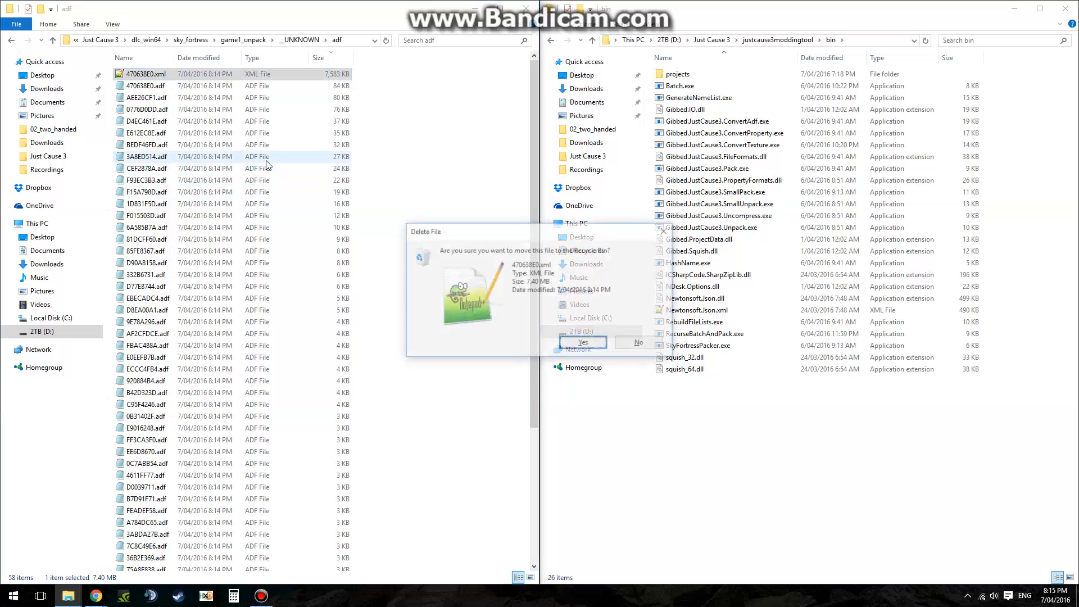
click(581, 342)
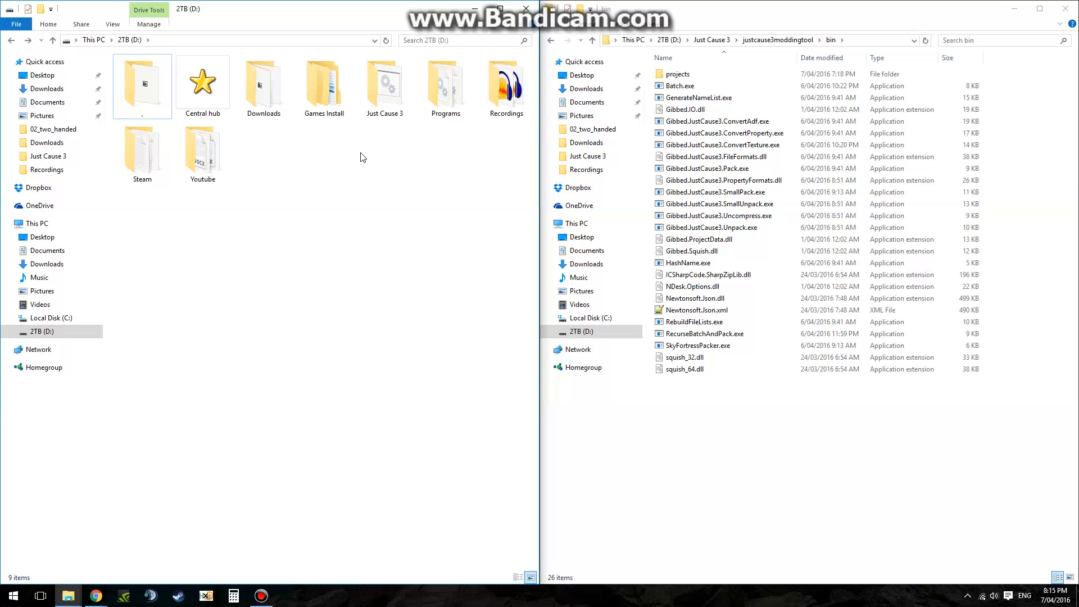
- Return to game0_unpack's aaf folder and hand F3FC8BB3.aaf to the Gibbed unpack tool
double_click(383, 84)
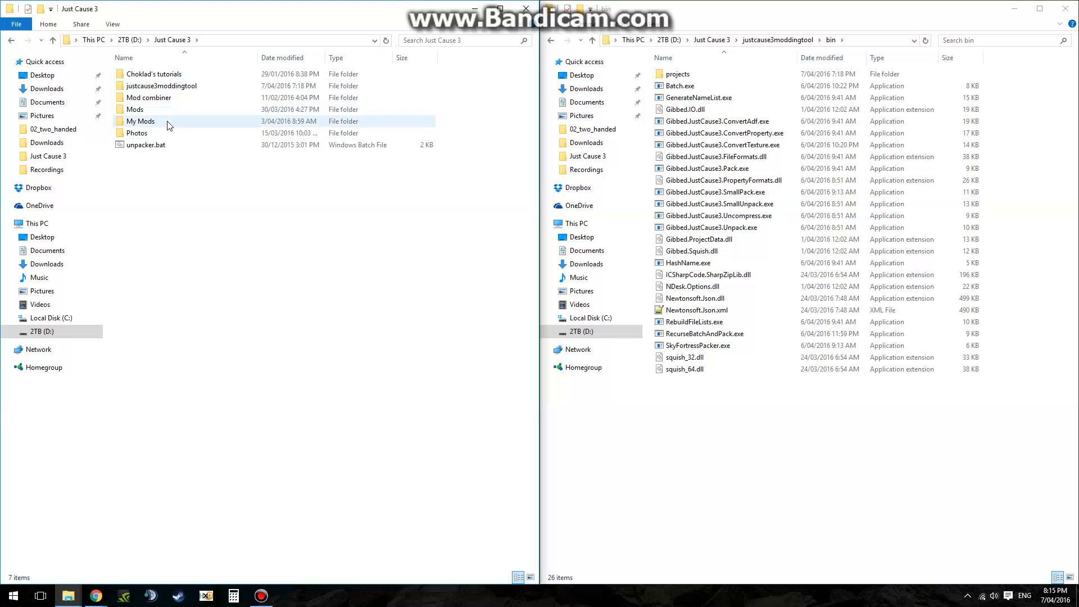
double_click(133, 109)
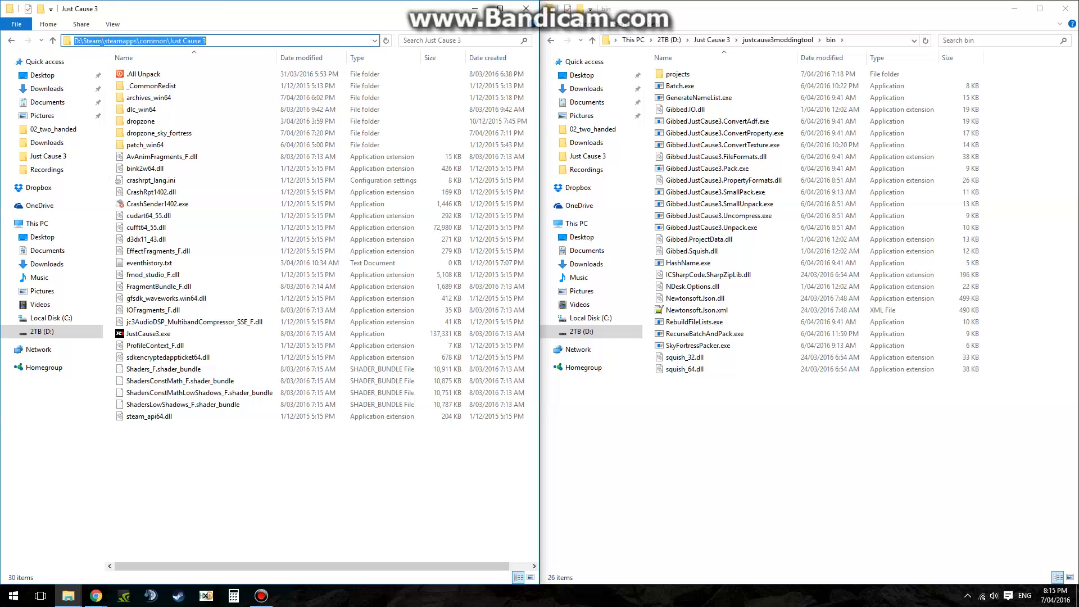
click(140, 109)
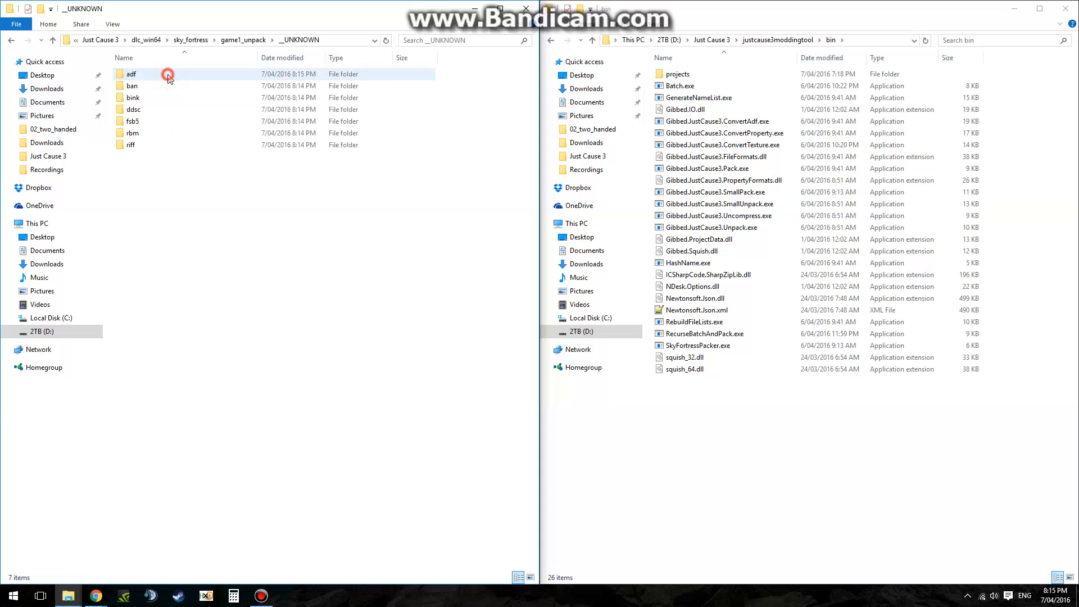
click(130, 74)
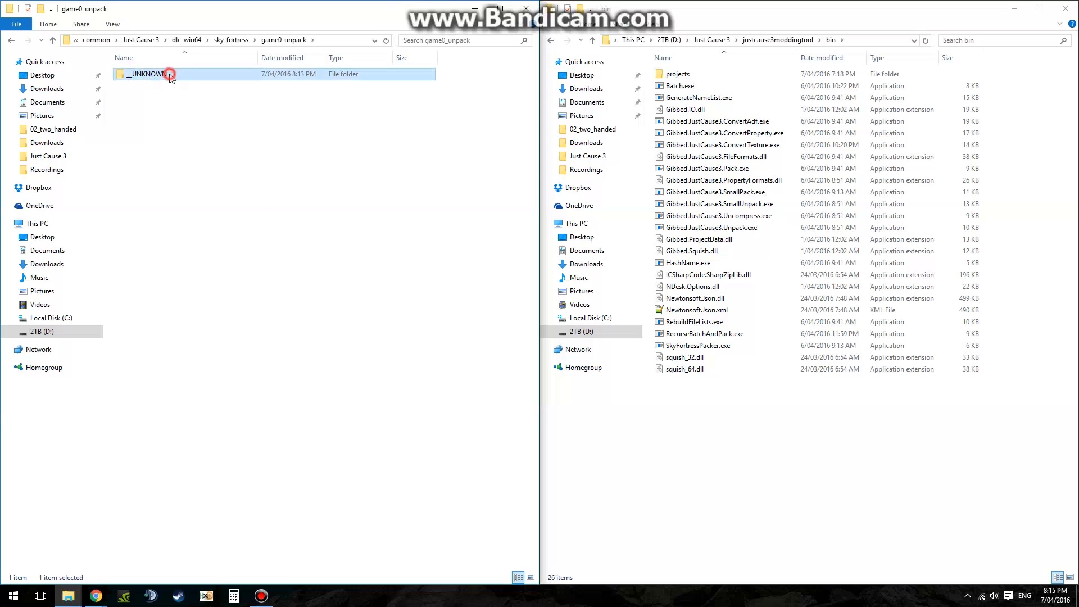
double_click(145, 75)
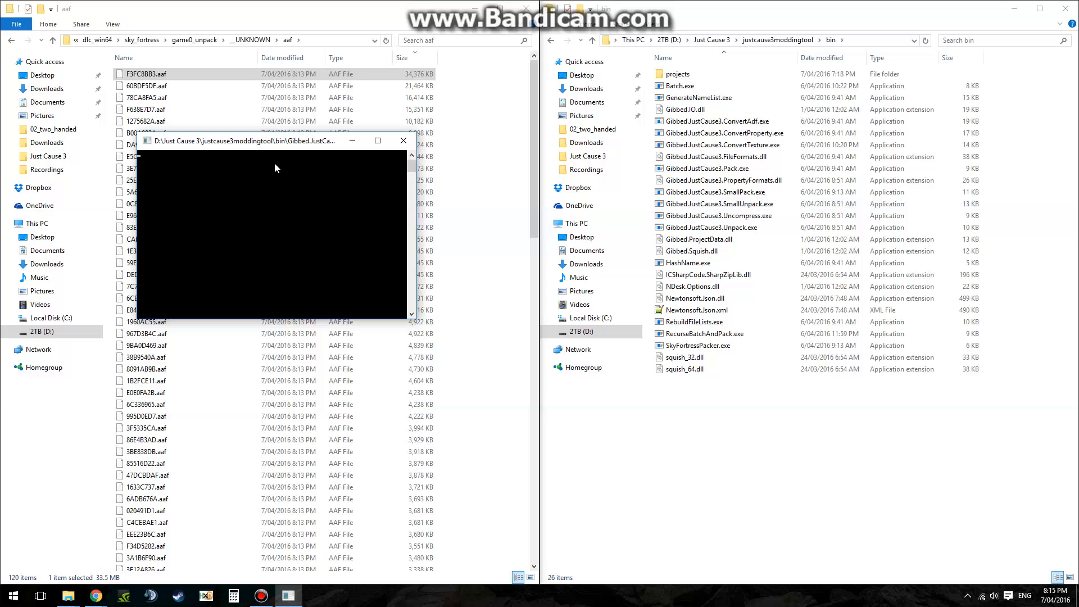
mouse_move(305, 167)
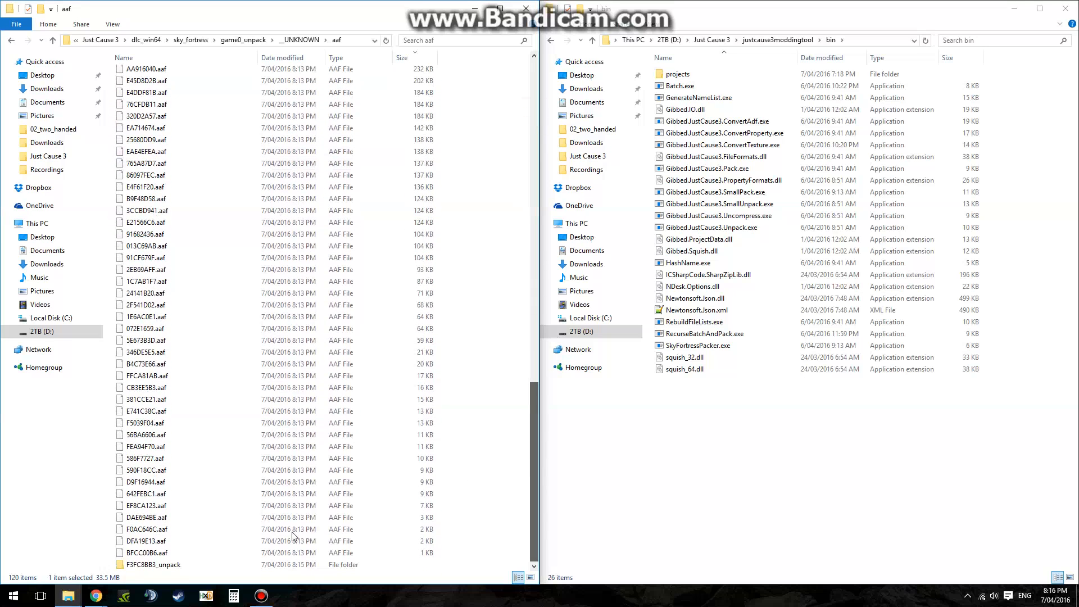
- Browse dlc > sky_fortress > effects inside the unpacked F3FC8BB3 archive
double_click(158, 564)
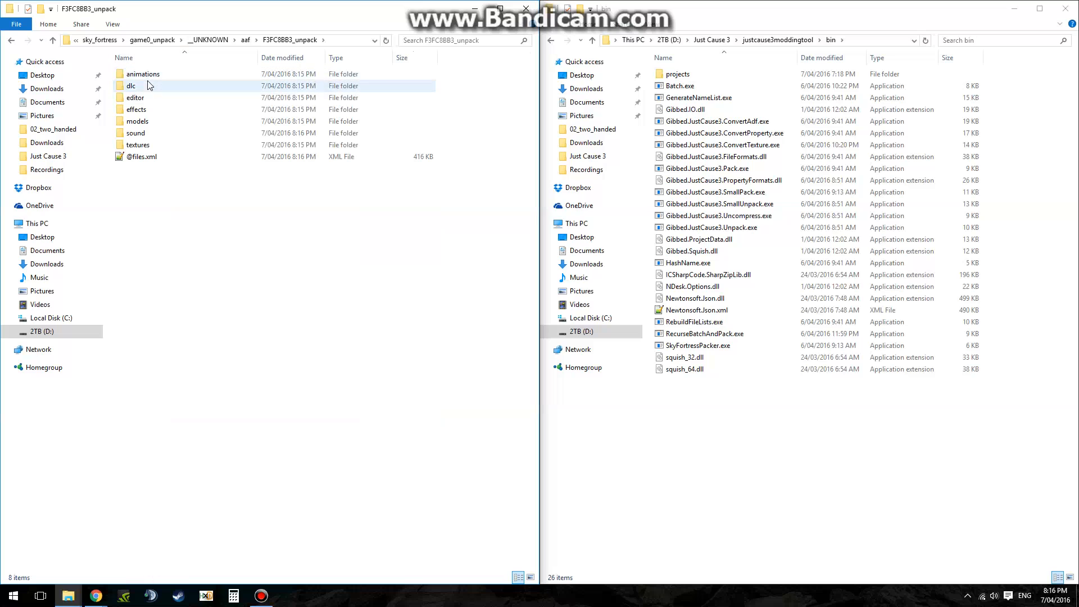
double_click(131, 85)
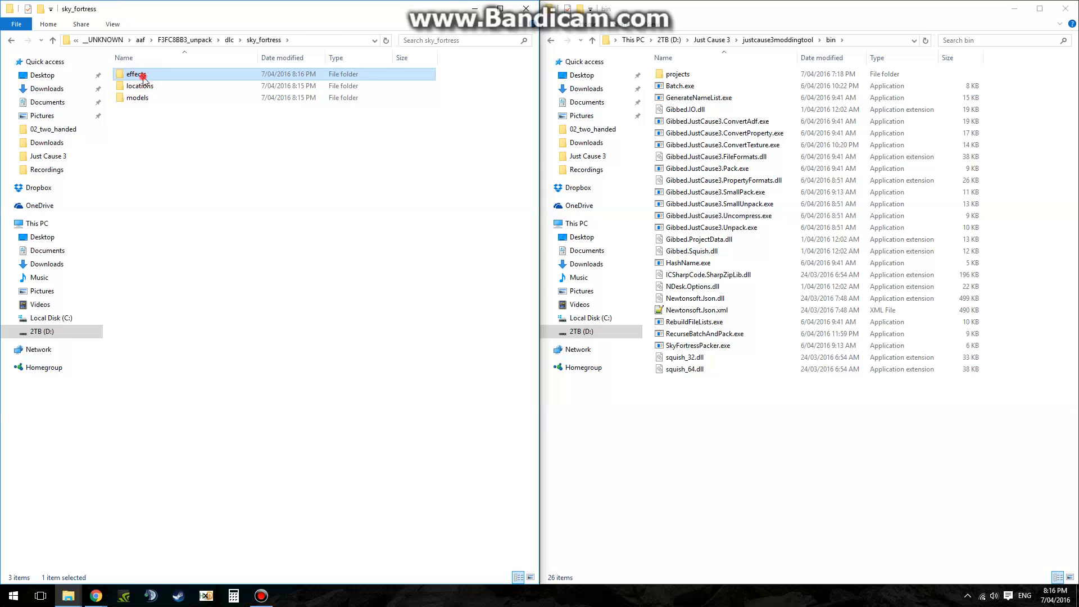
double_click(136, 74)
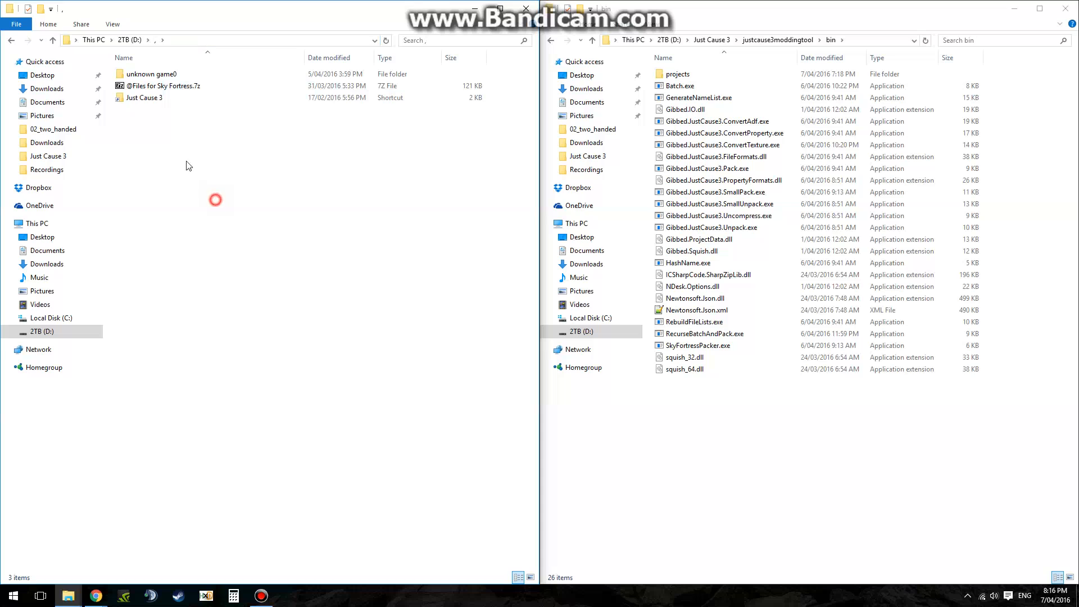
- Open the unknown game0 folder and compare its previously unpacked archive folders
click(152, 74)
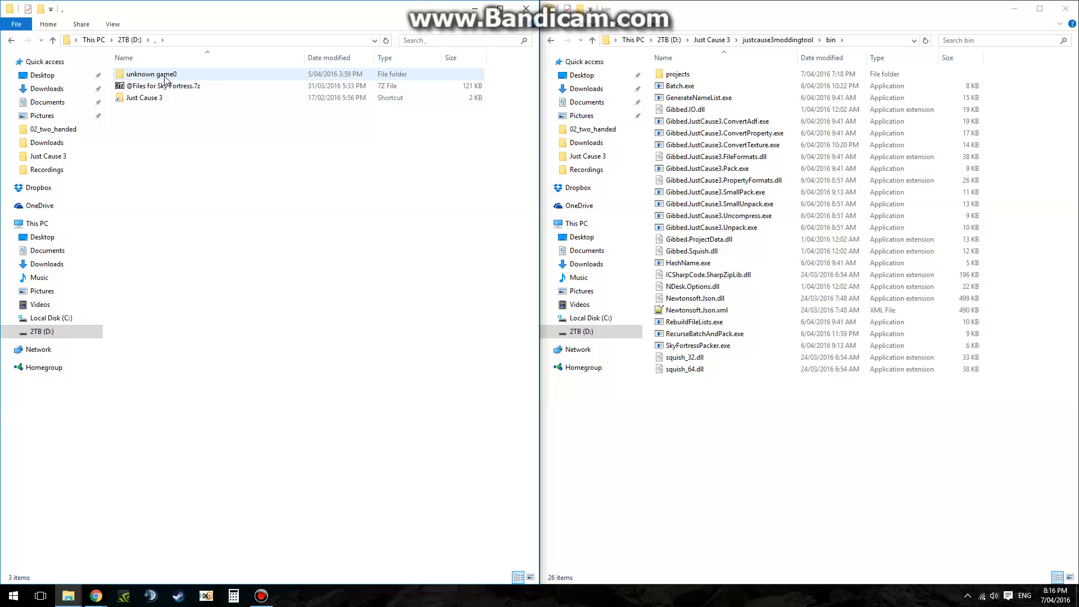
double_click(151, 74)
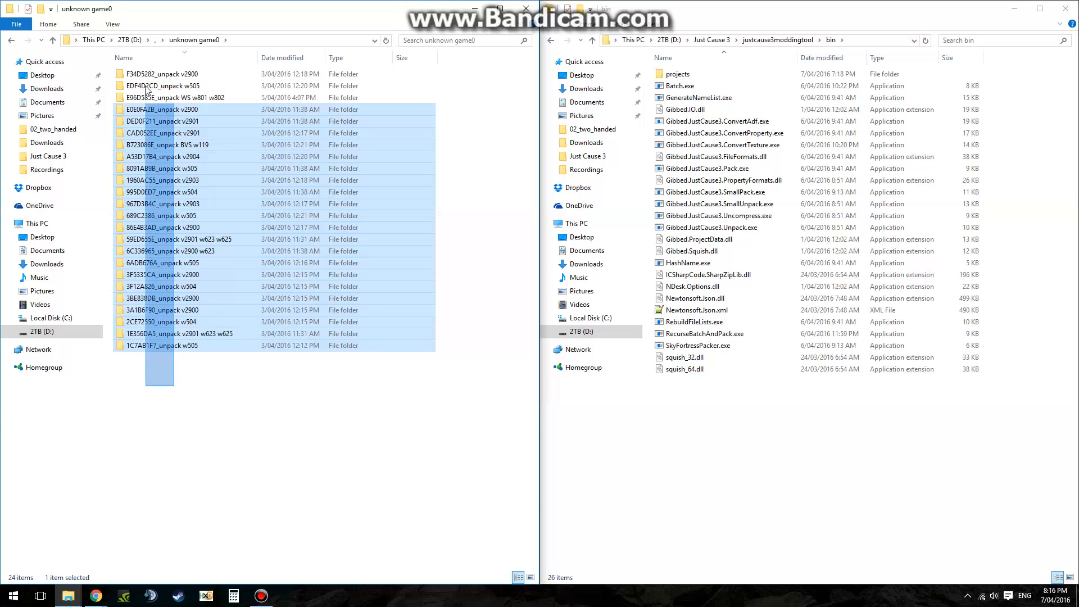
click(185, 405)
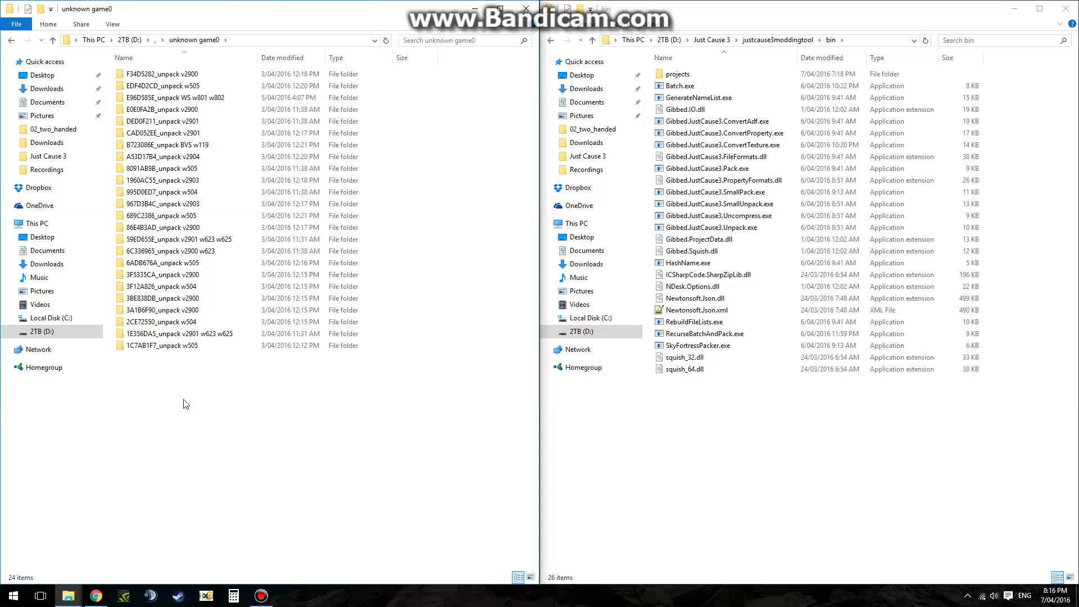
click(162, 74)
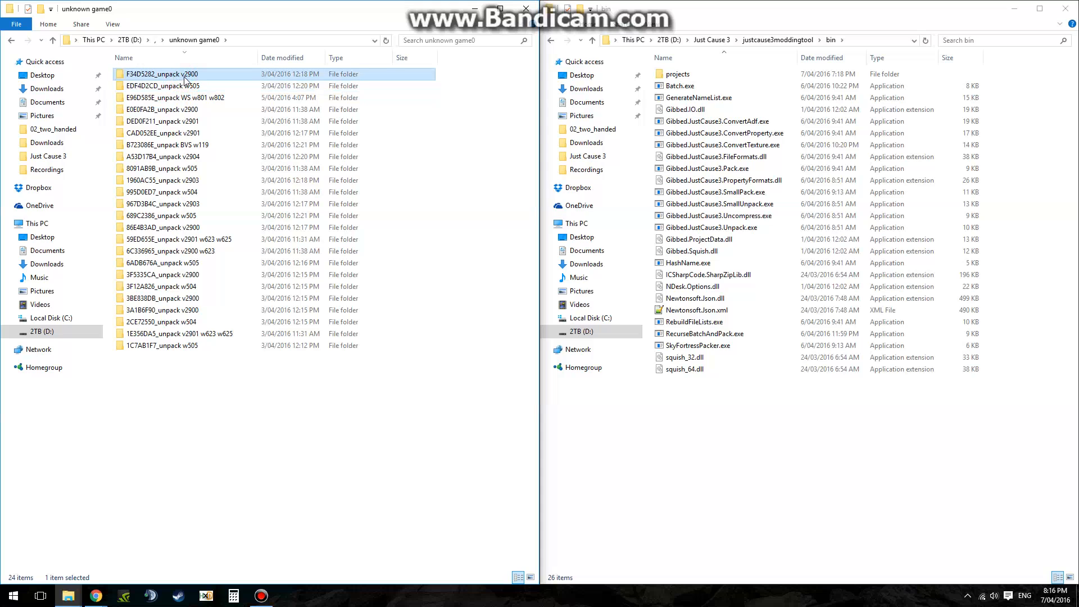
click(183, 85)
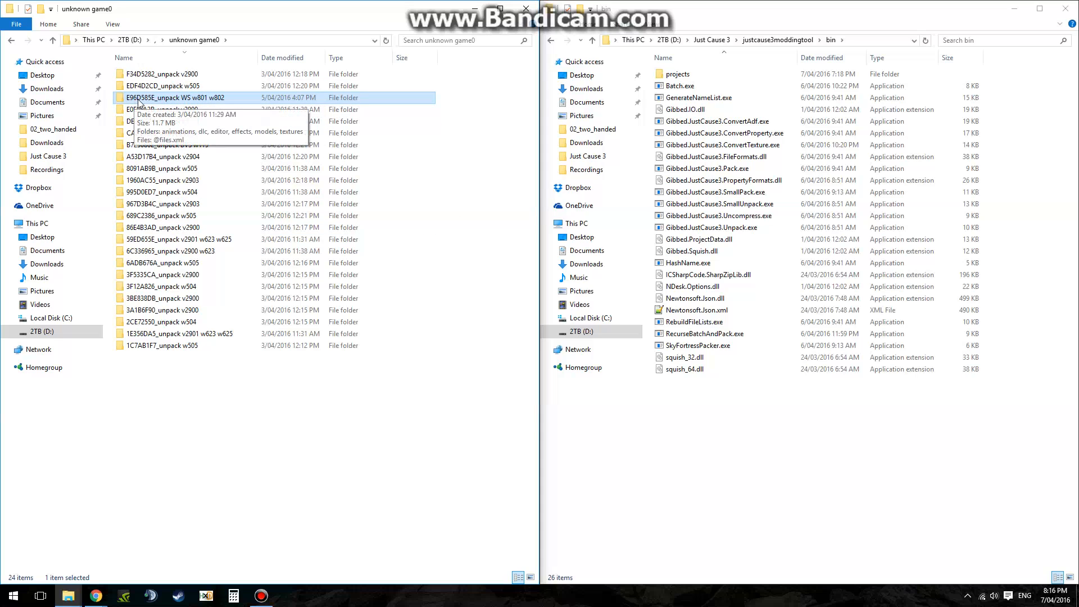
mouse_move(191, 106)
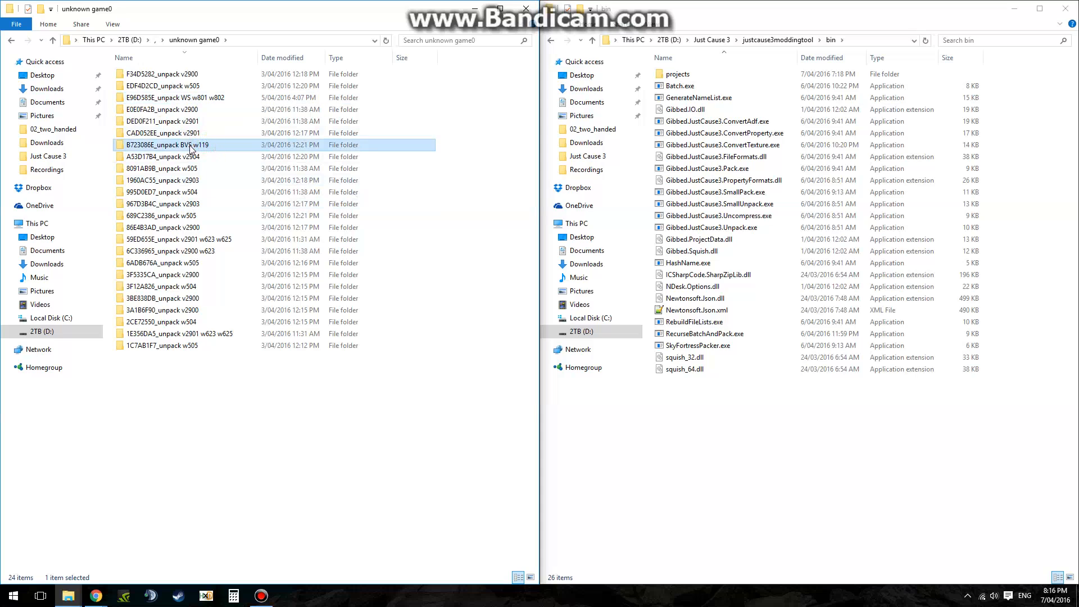
mouse_move(137, 145)
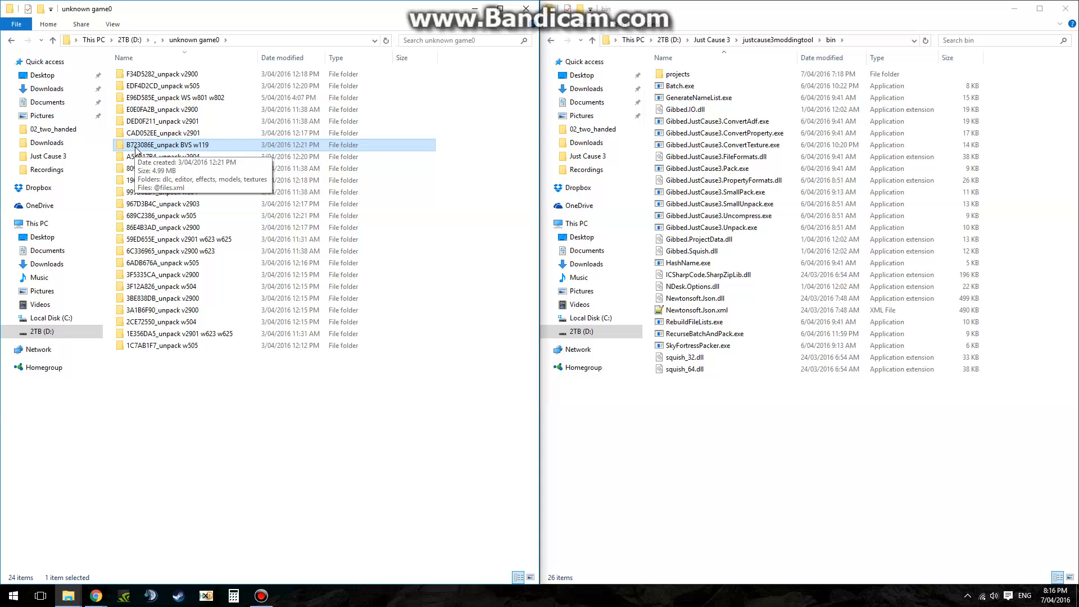
mouse_move(279, 476)
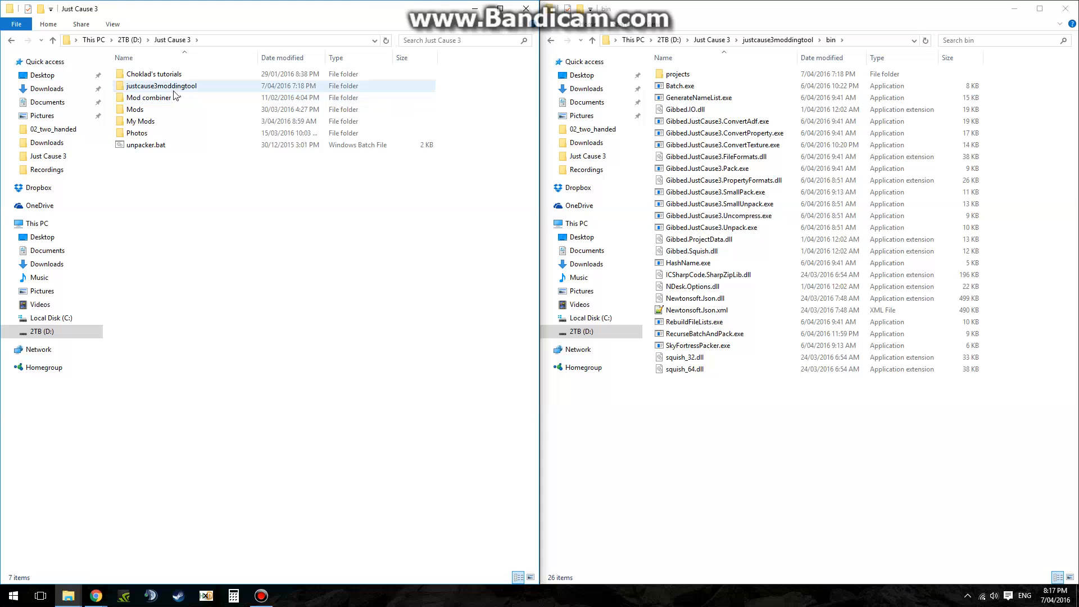
double_click(135, 109)
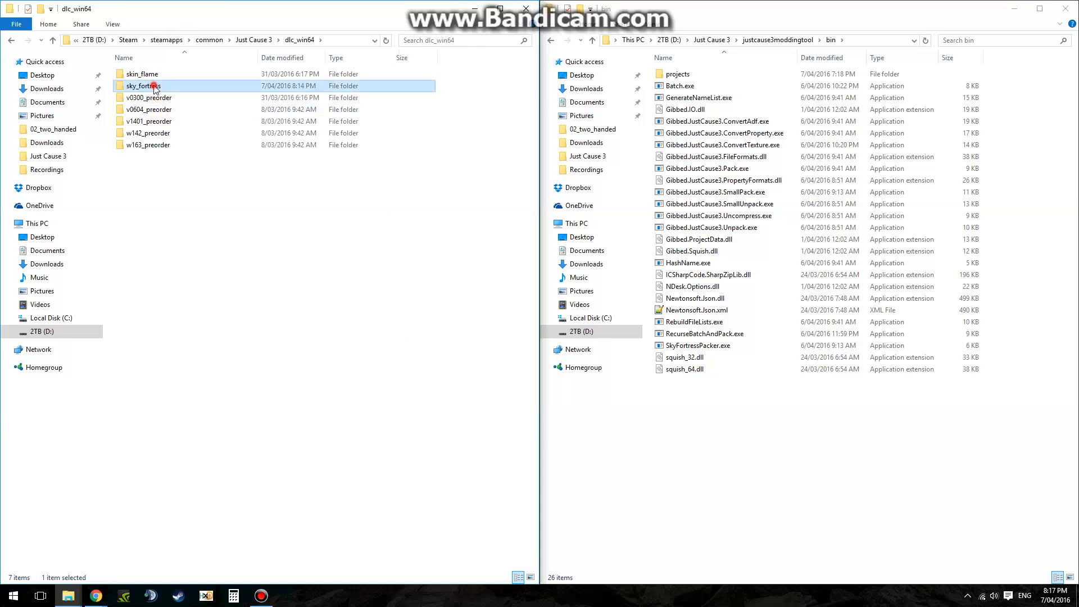
double_click(141, 85)
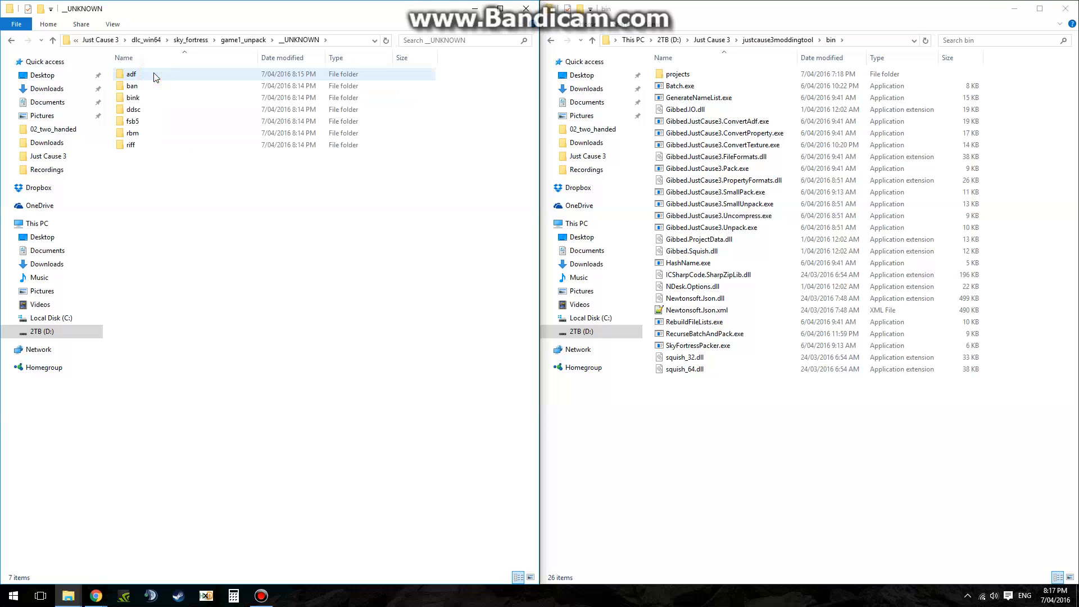
double_click(130, 74)
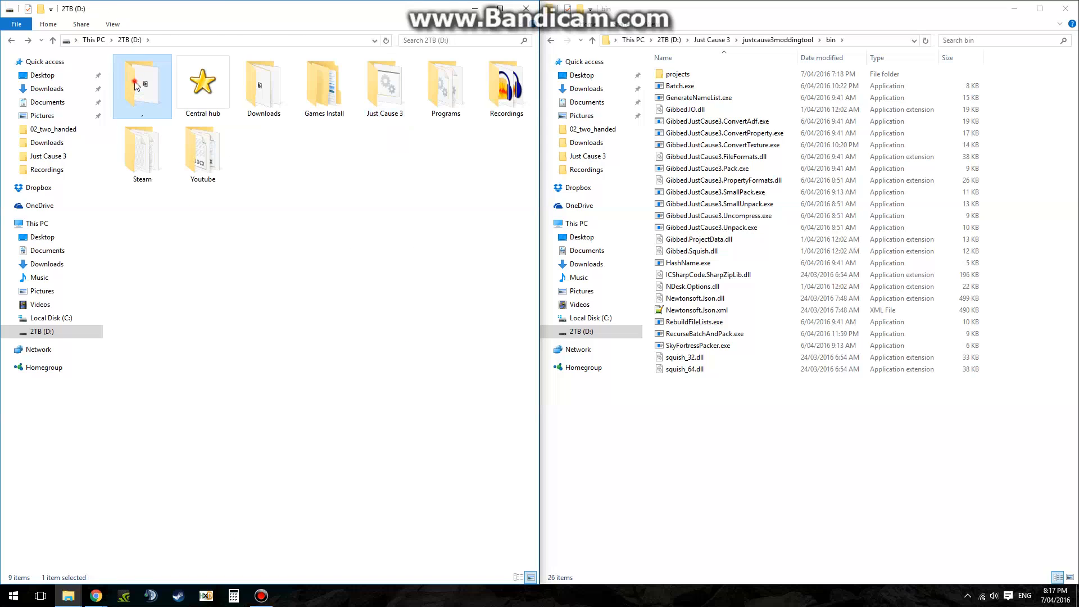
double_click(142, 81)
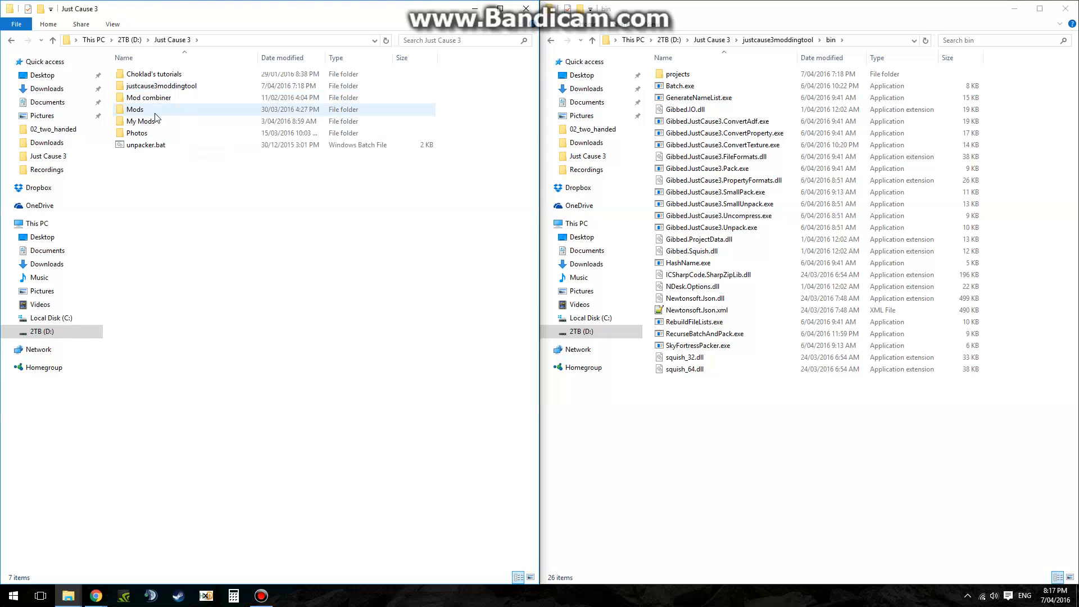
double_click(134, 109)
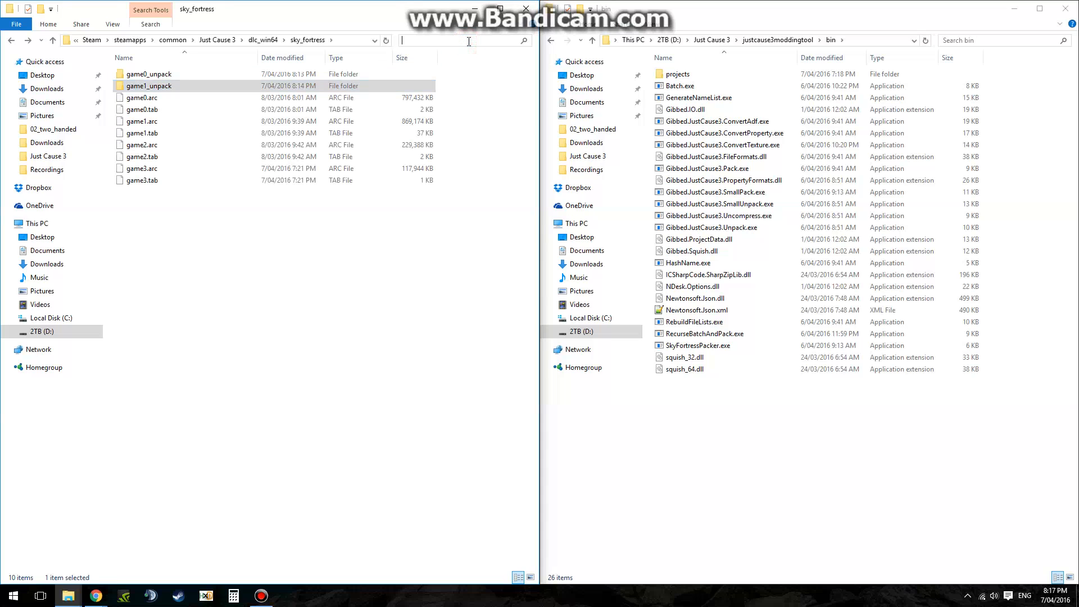
- Search for B723086E, open its file location and unpack B723086E.aaf with the Gibbed tool
text(B723086E)
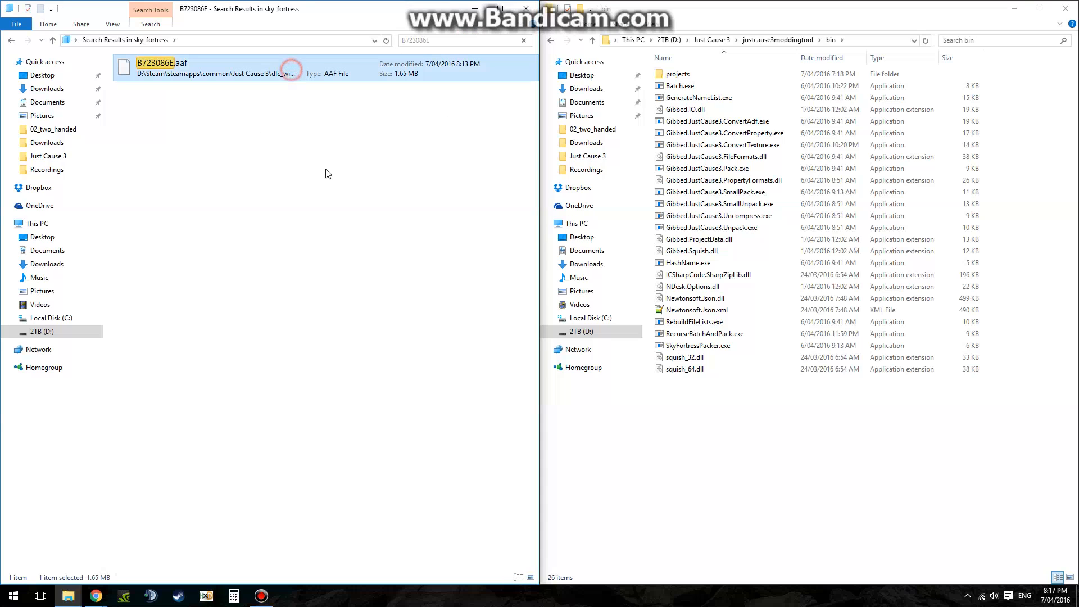
right_click(155, 67)
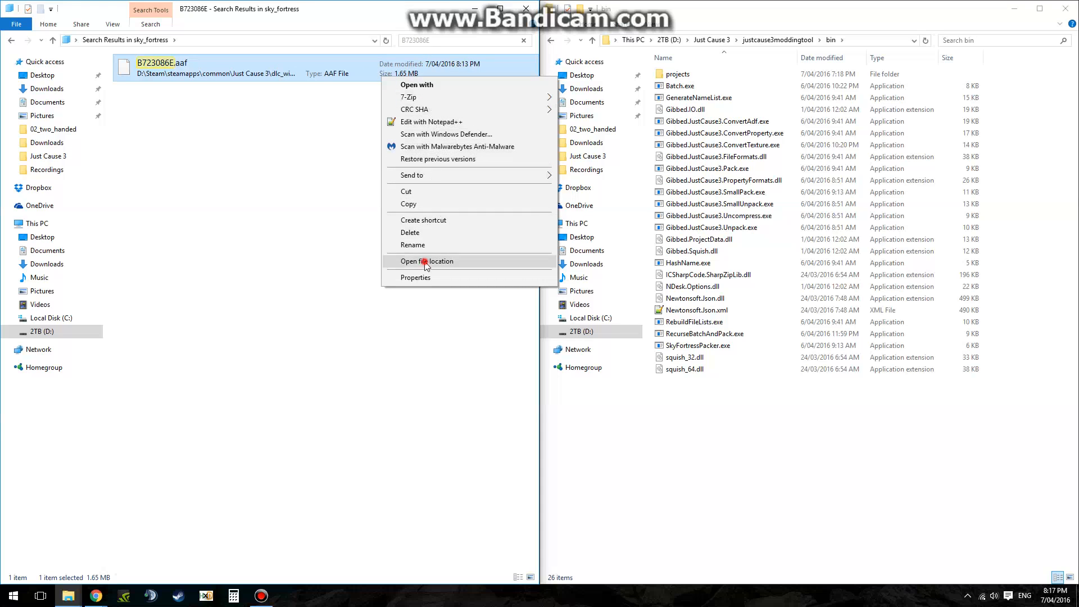
click(427, 260)
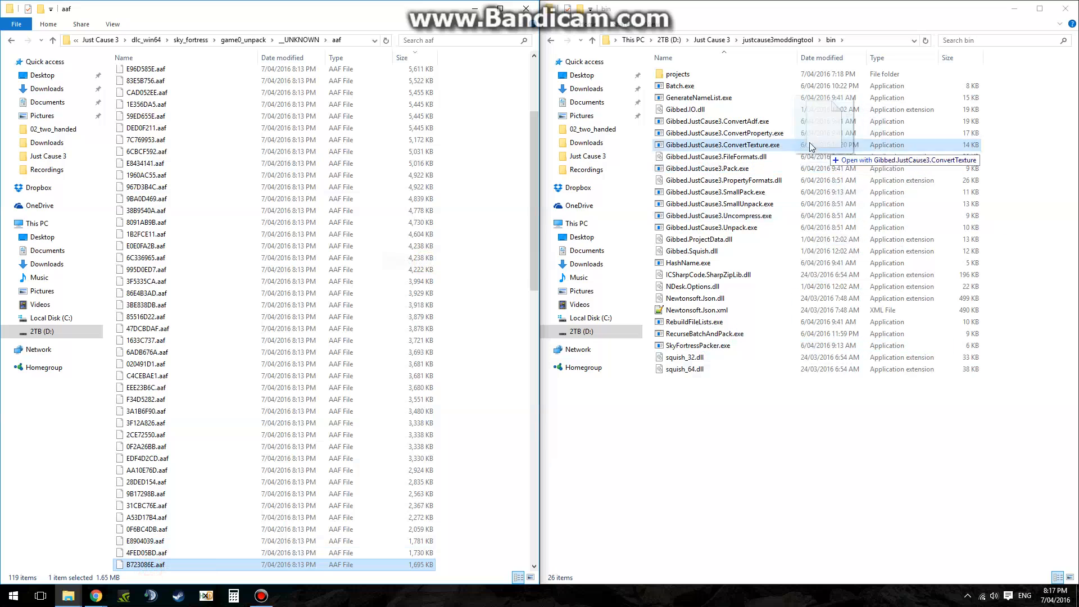
double_click(720, 145)
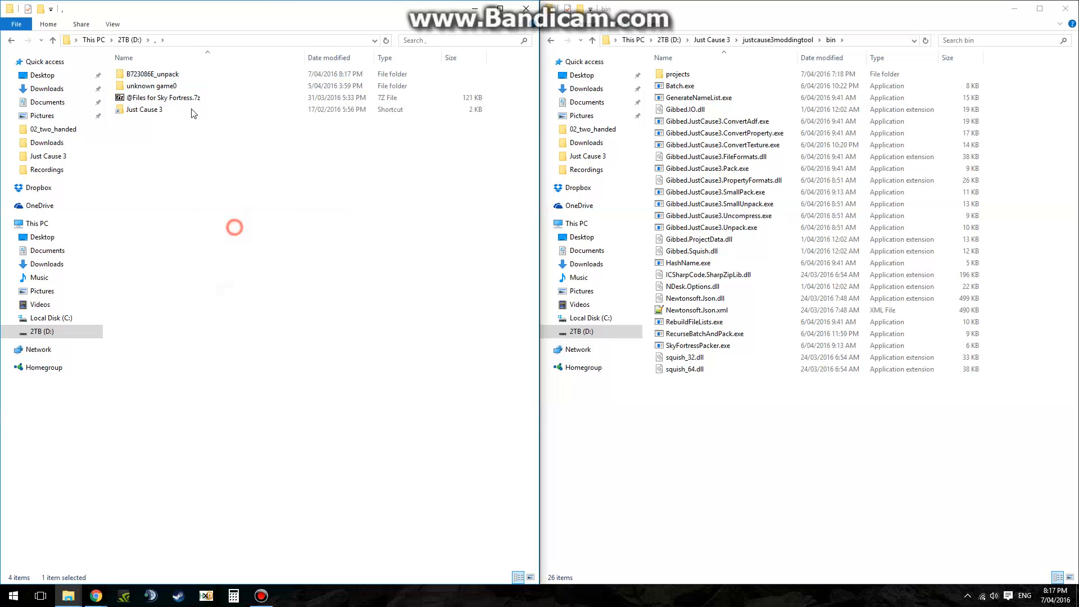
- Browse B723086E_unpack > dlc > sky_fortress > editor > entities, then return to the top
double_click(153, 74)
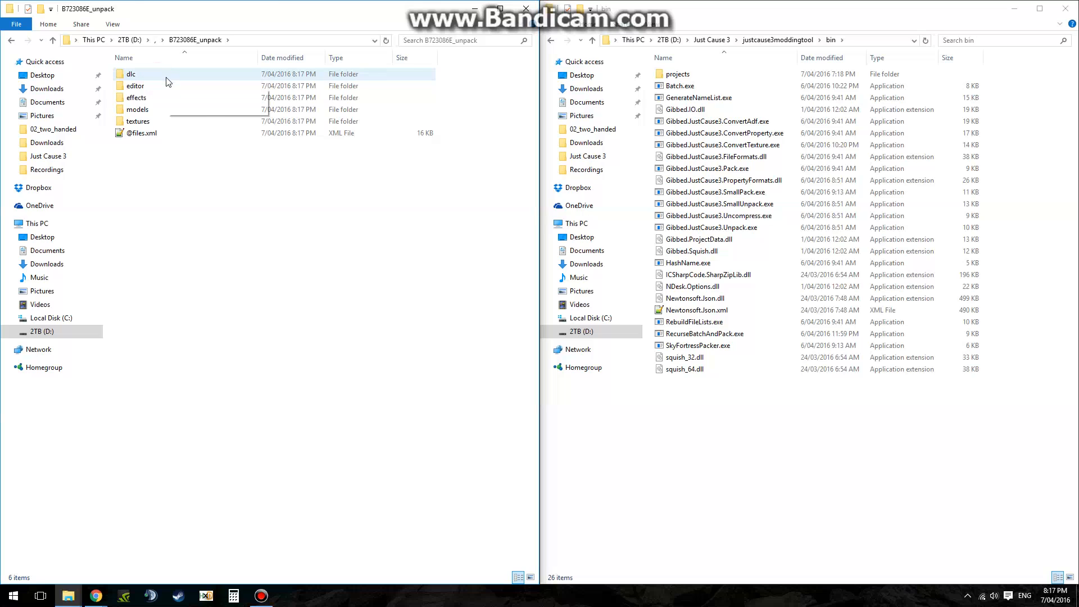
click(130, 74)
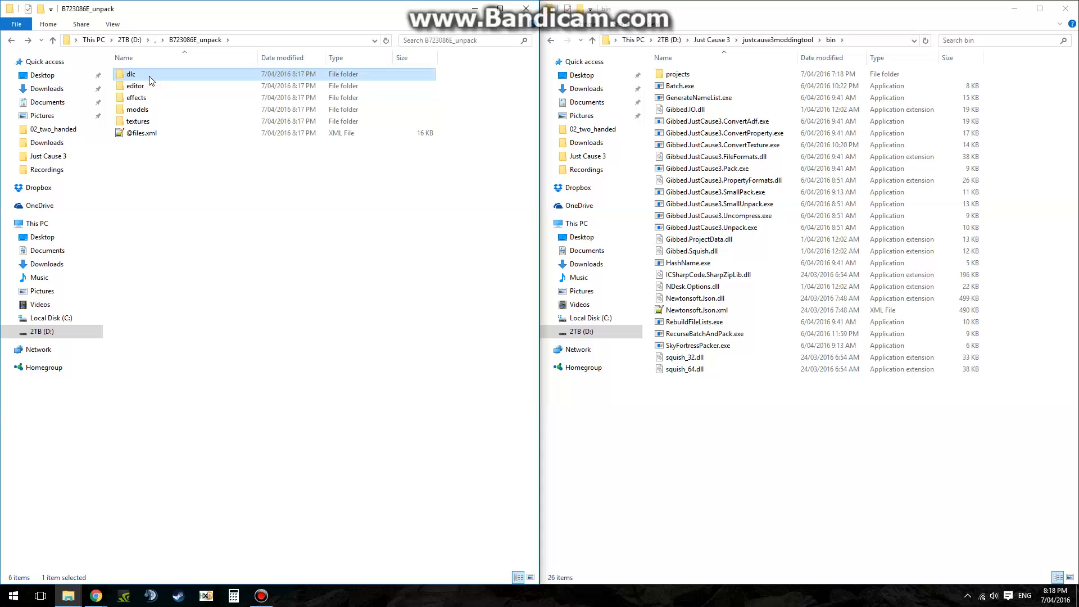
mouse_move(136, 85)
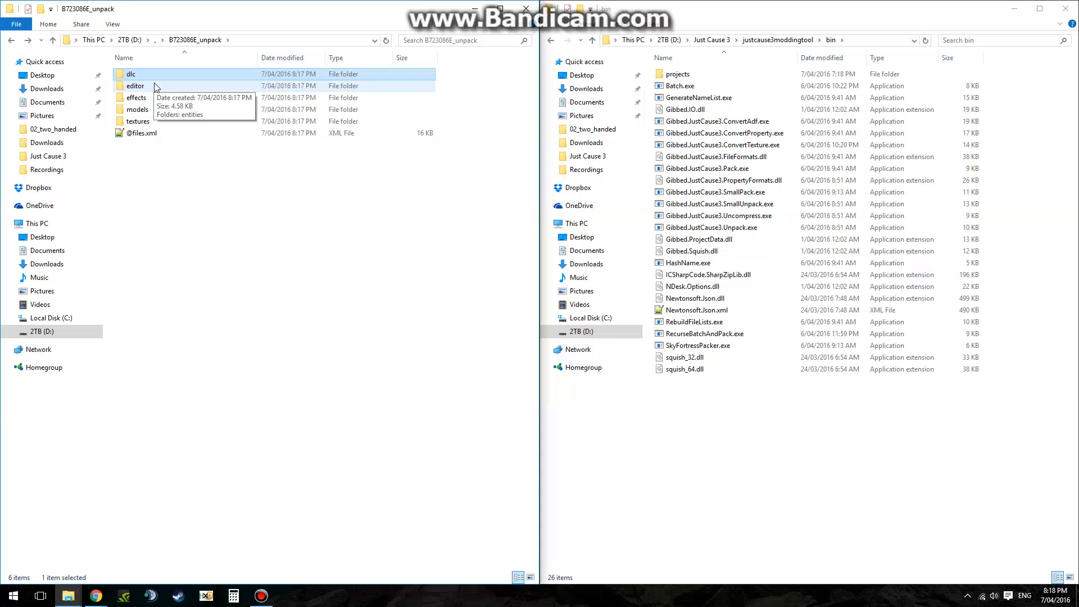
double_click(135, 86)
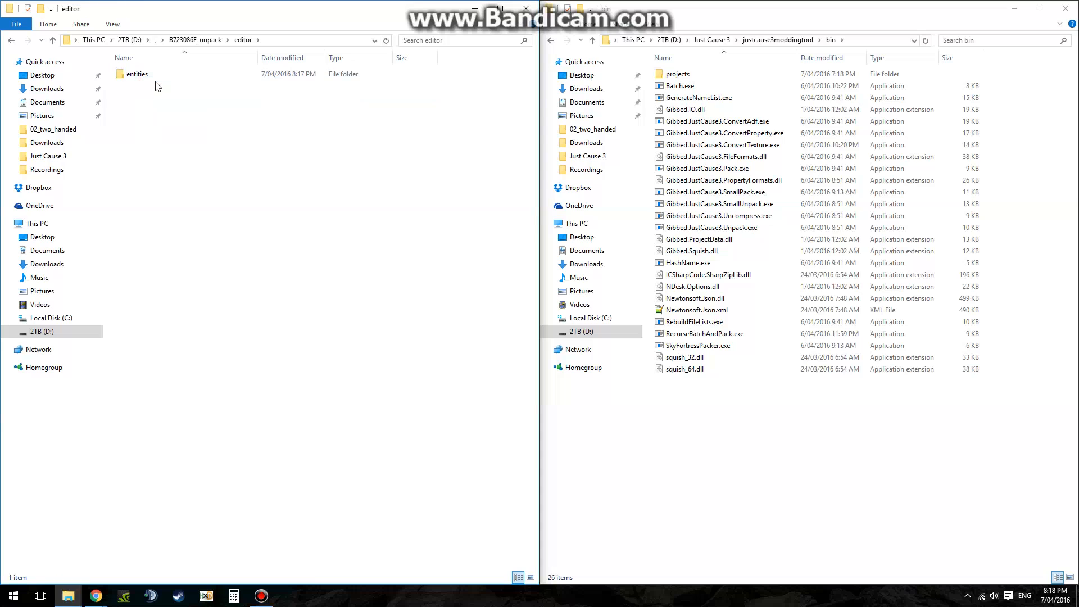
double_click(136, 74)
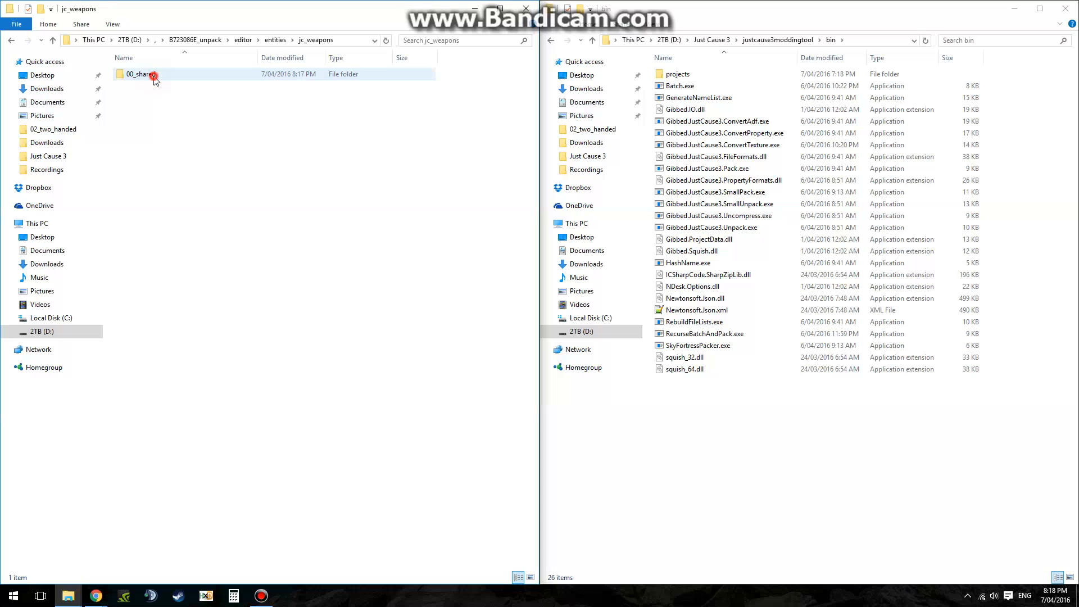
click(140, 74)
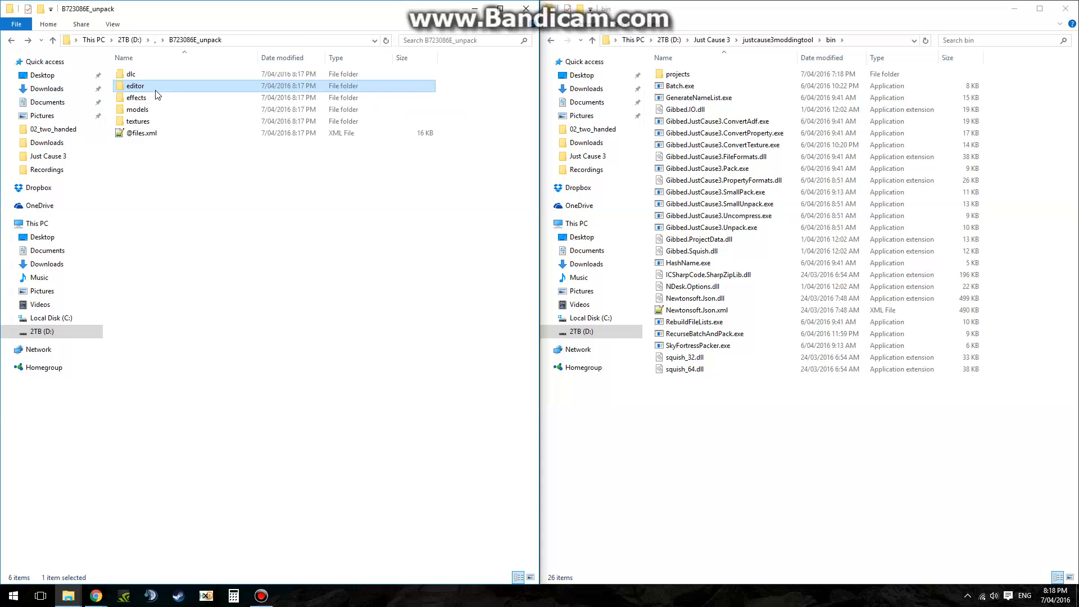
- Reach jc_weapons > 02_two_handed and select the molten bavarium spitter .wtunec file
double_click(134, 85)
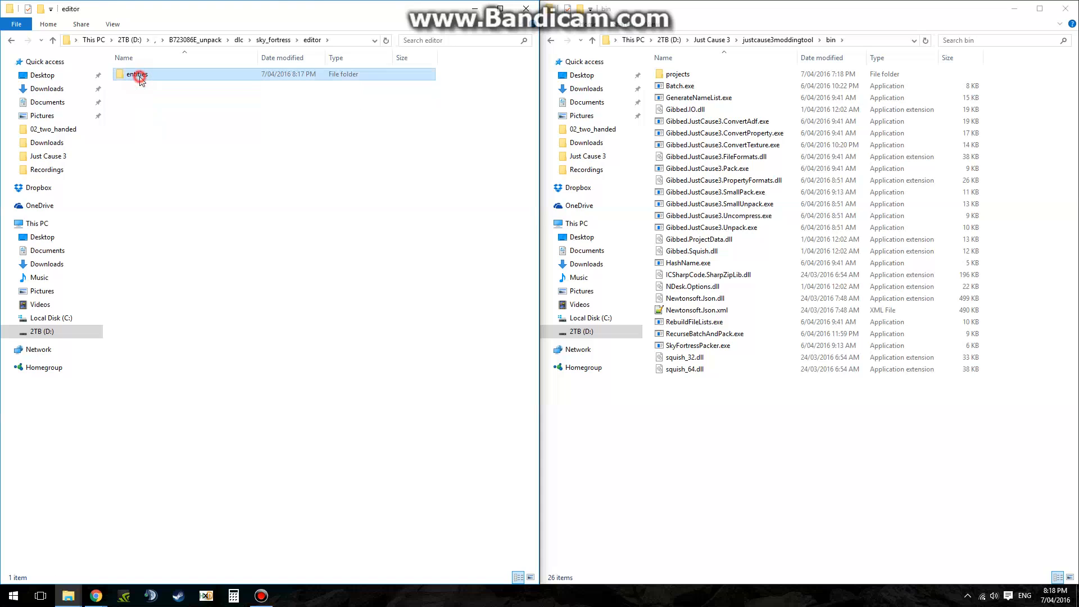
double_click(136, 74)
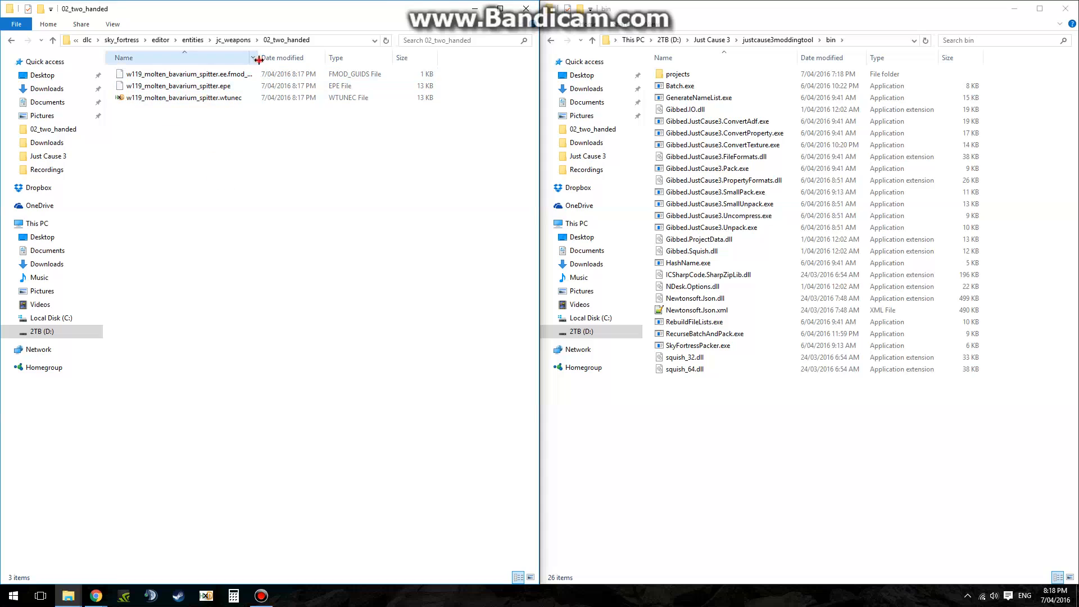
click(182, 96)
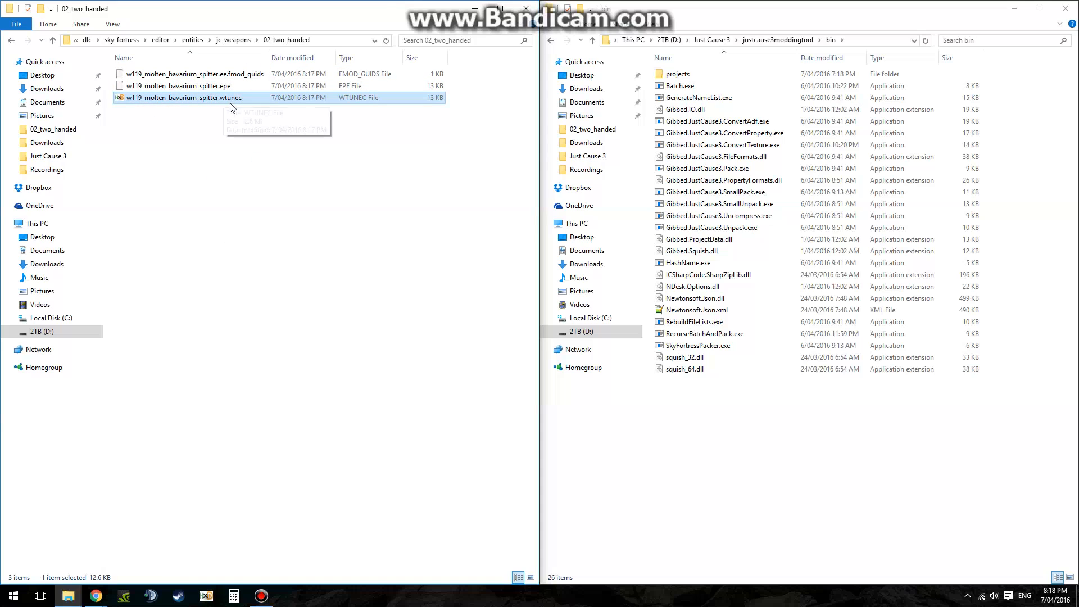
mouse_move(213, 102)
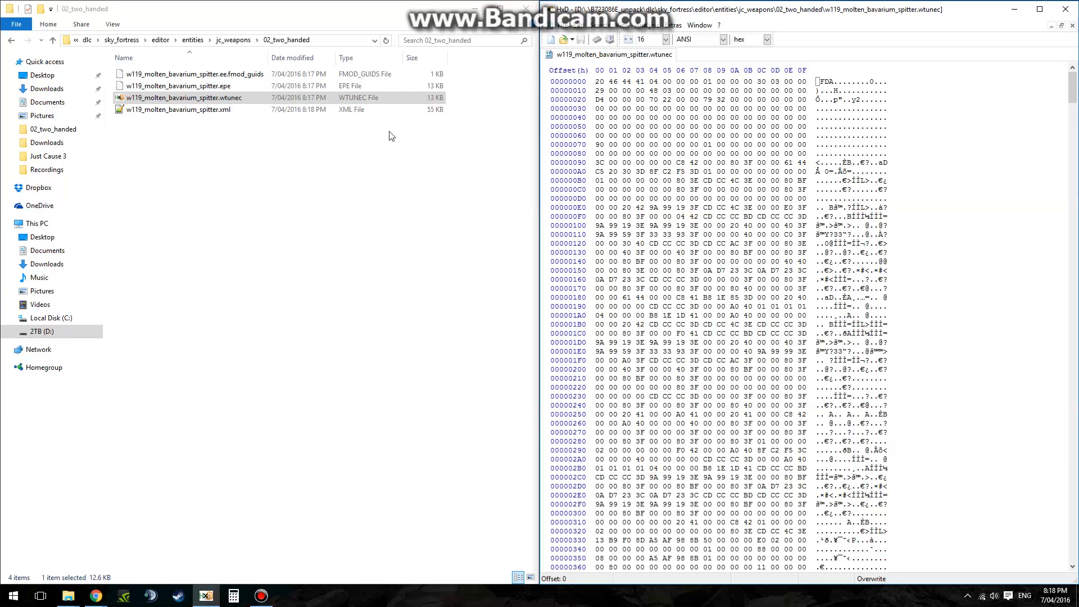
mouse_move(437, 183)
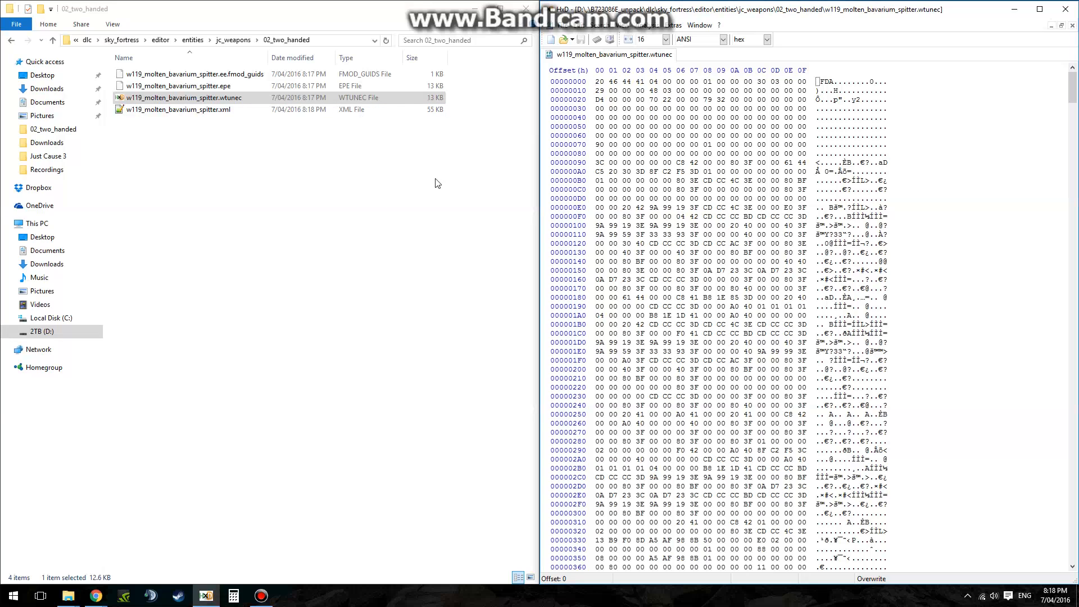
mouse_move(775, 190)
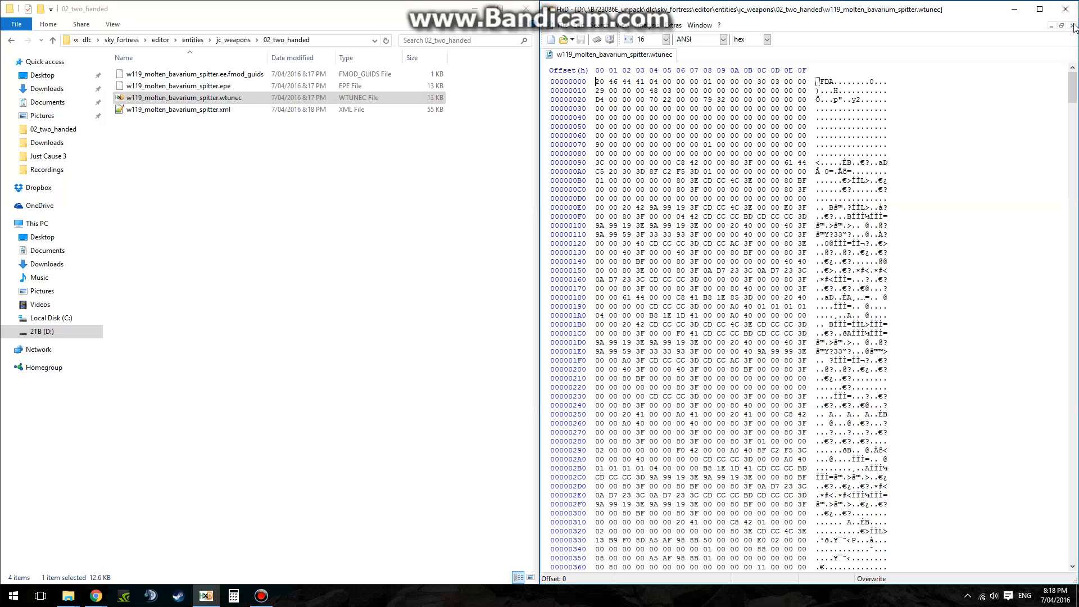
- Close the HxD hex view of the spitter's wtunec file
click(184, 109)
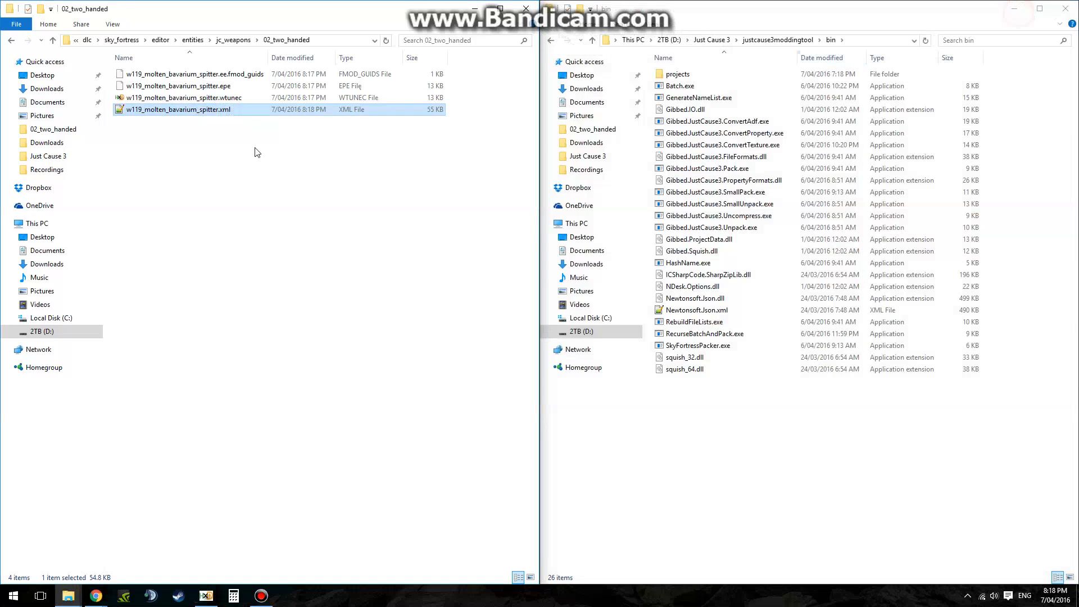
- Open the converted spitter XML in Notepad++ and snap the editor to the left half
double_click(177, 109)
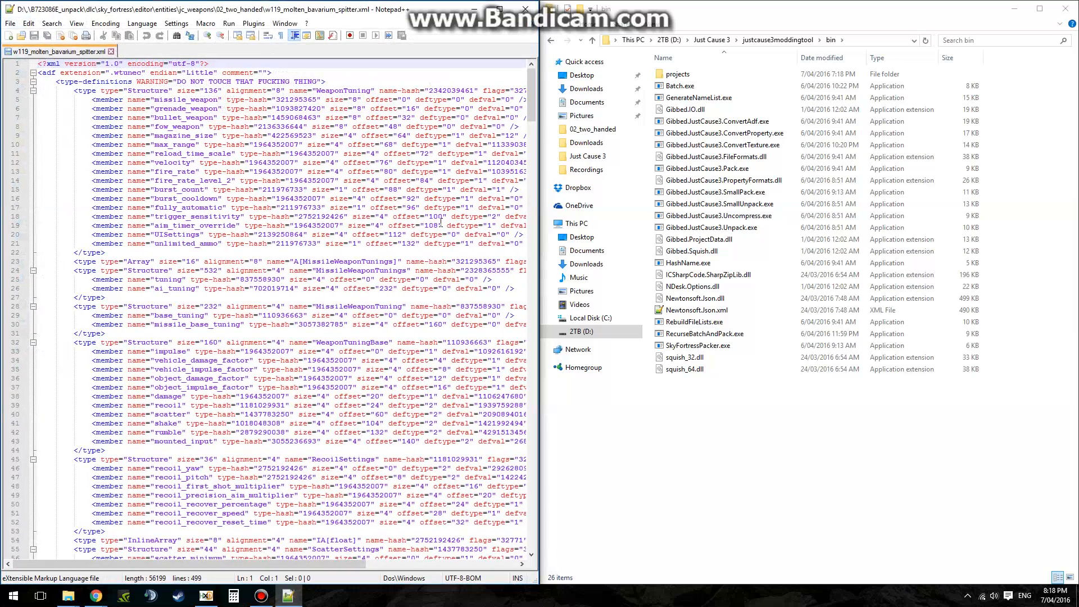
key(Ctrl+f)
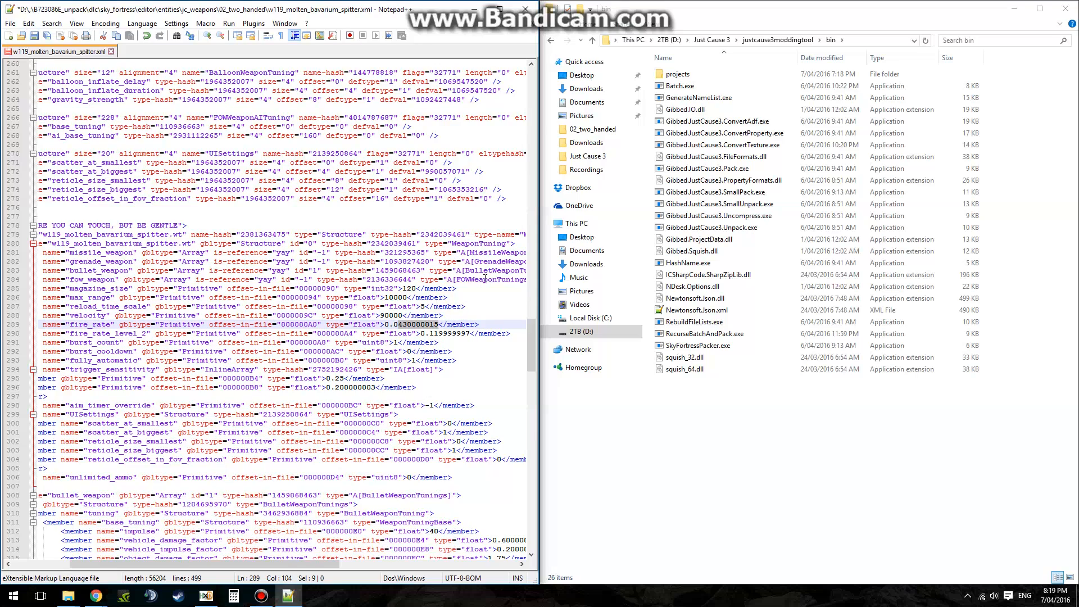
- Work out the new fire rate in Calculator so fire_rate reads 0.000430000015
click(232, 594)
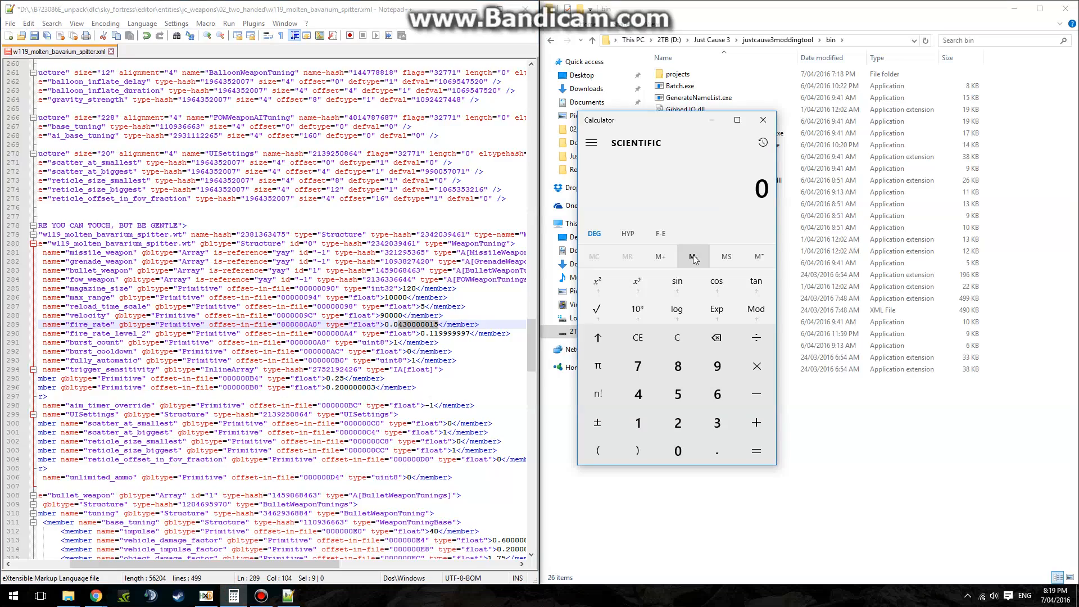
click(676, 451)
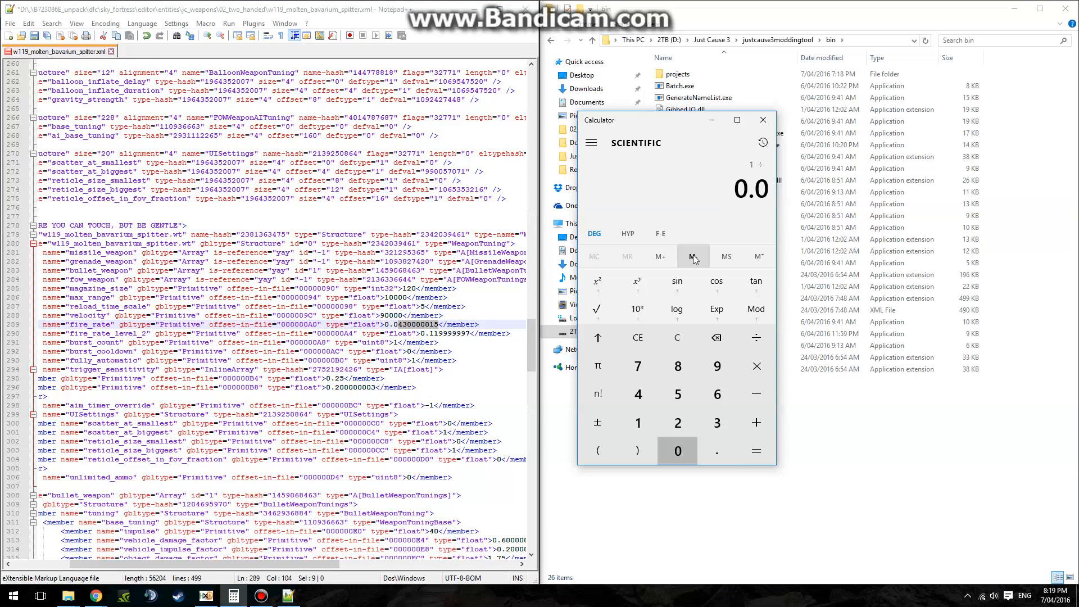
click(693, 256)
text(00430)
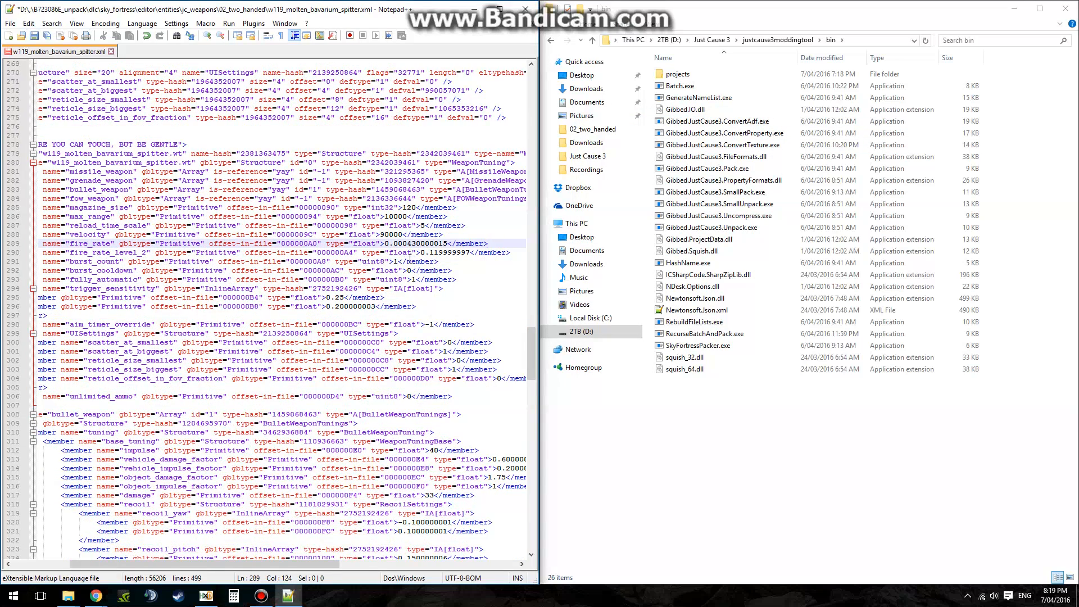
- Review burst_cooldown and fully_automatic, then set unlimited_ammo to 1
click(145, 270)
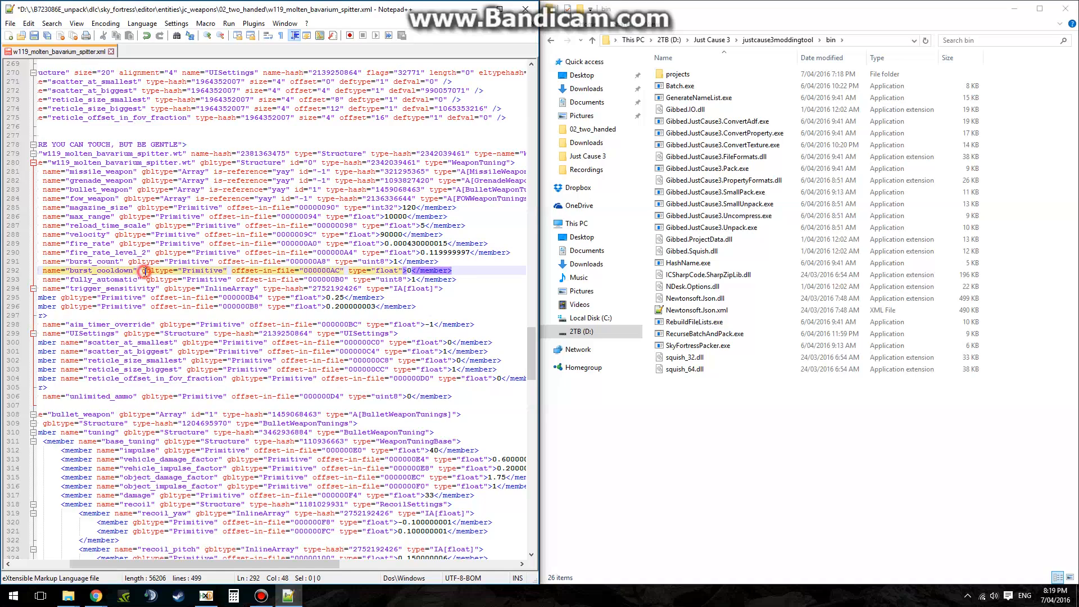
click(155, 279)
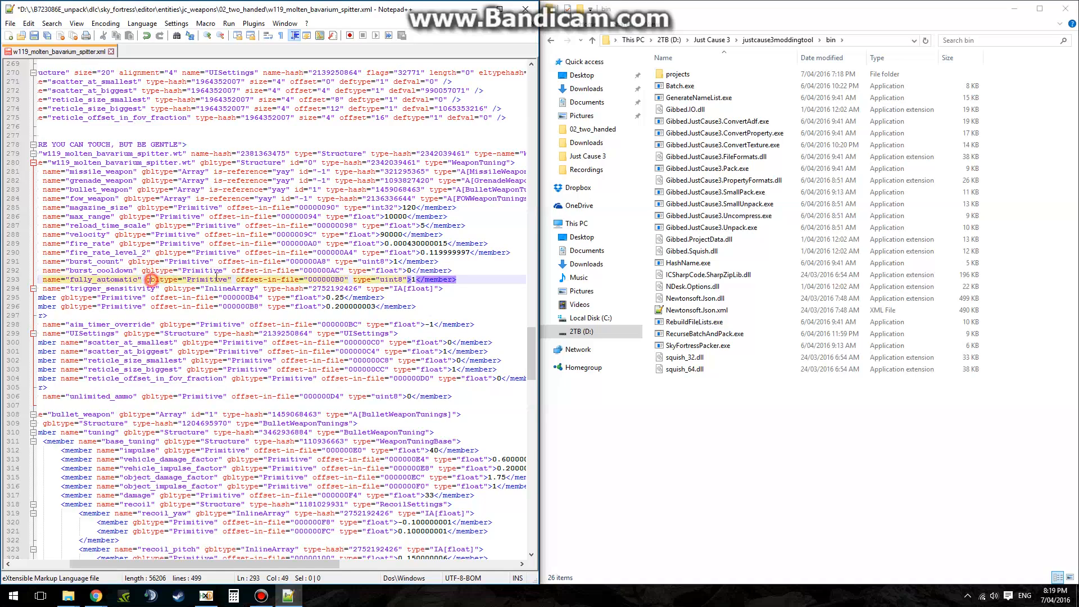
click(474, 278)
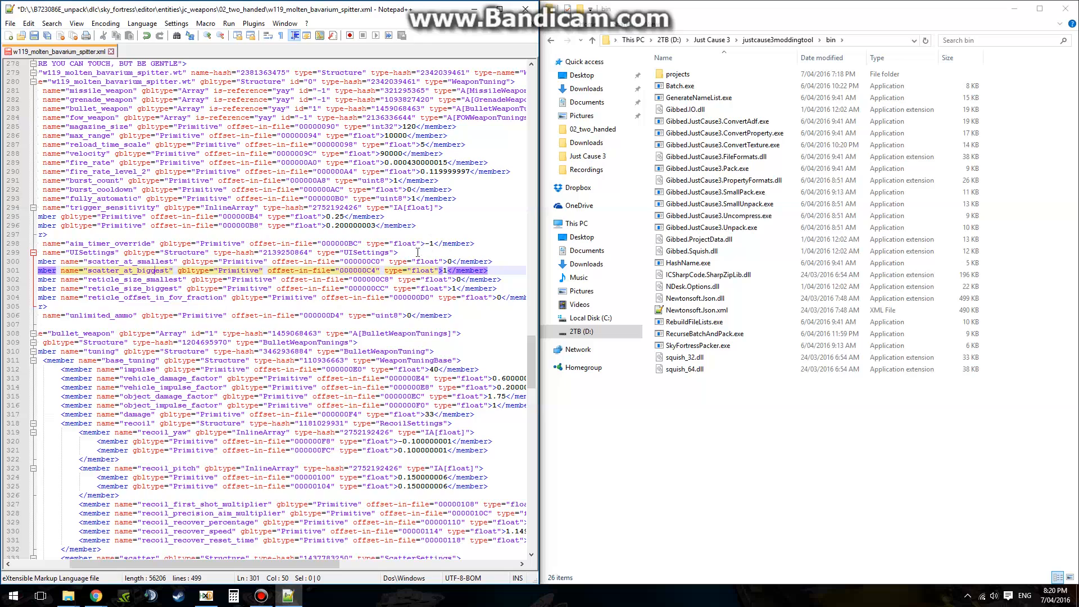
scroll(down, 3)
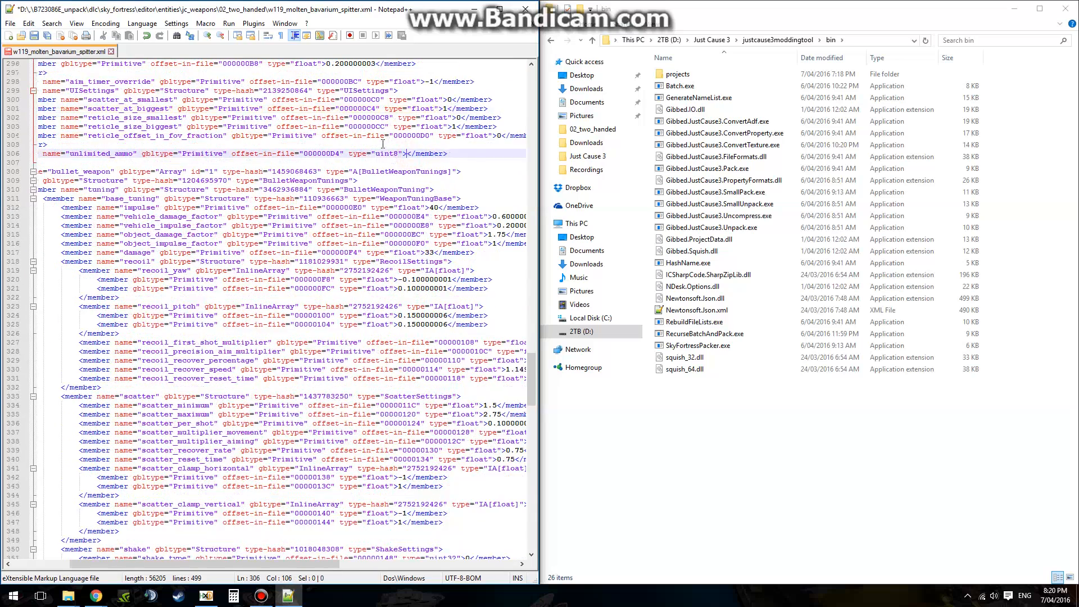
text(1)
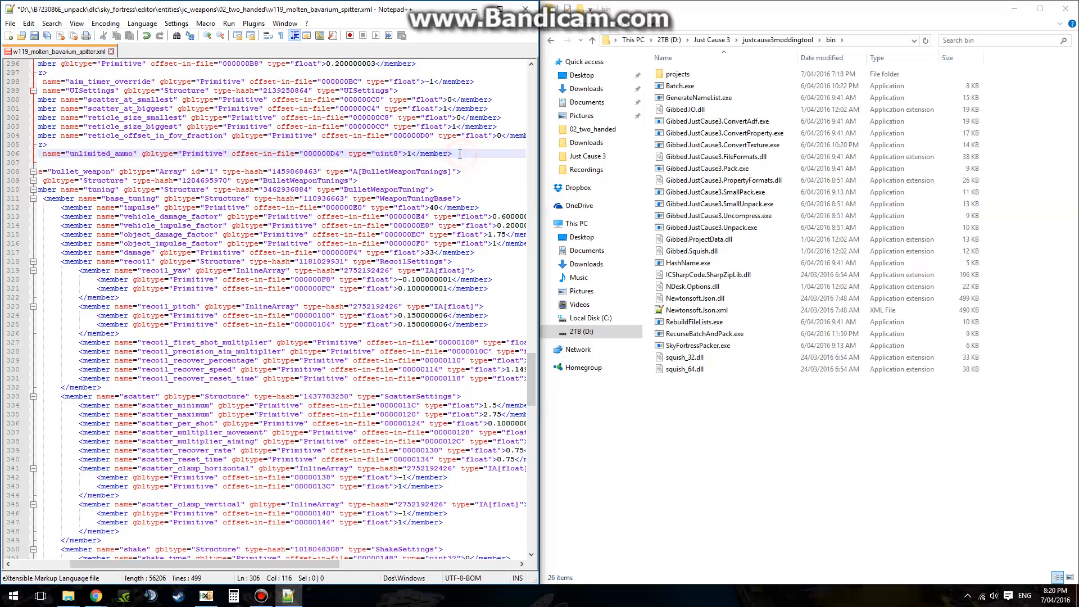
mouse_move(445, 183)
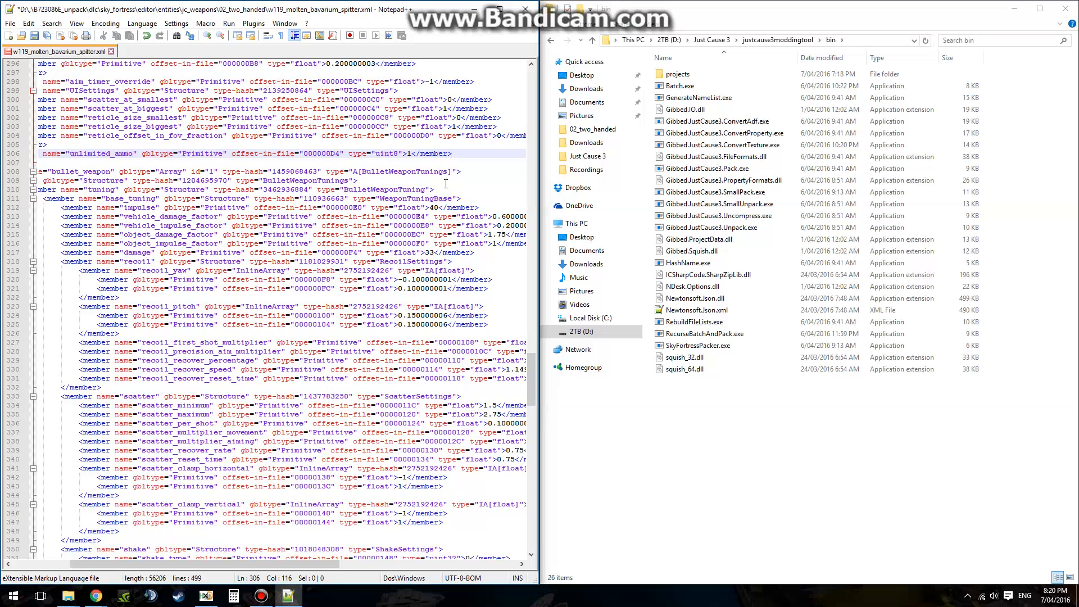
mouse_move(143, 568)
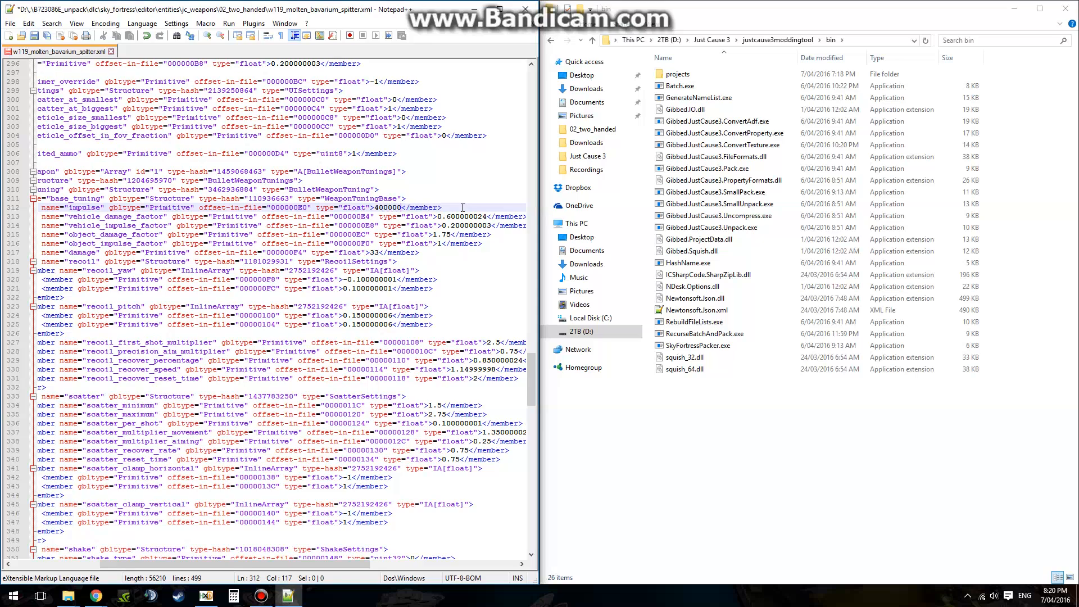
text(00000)
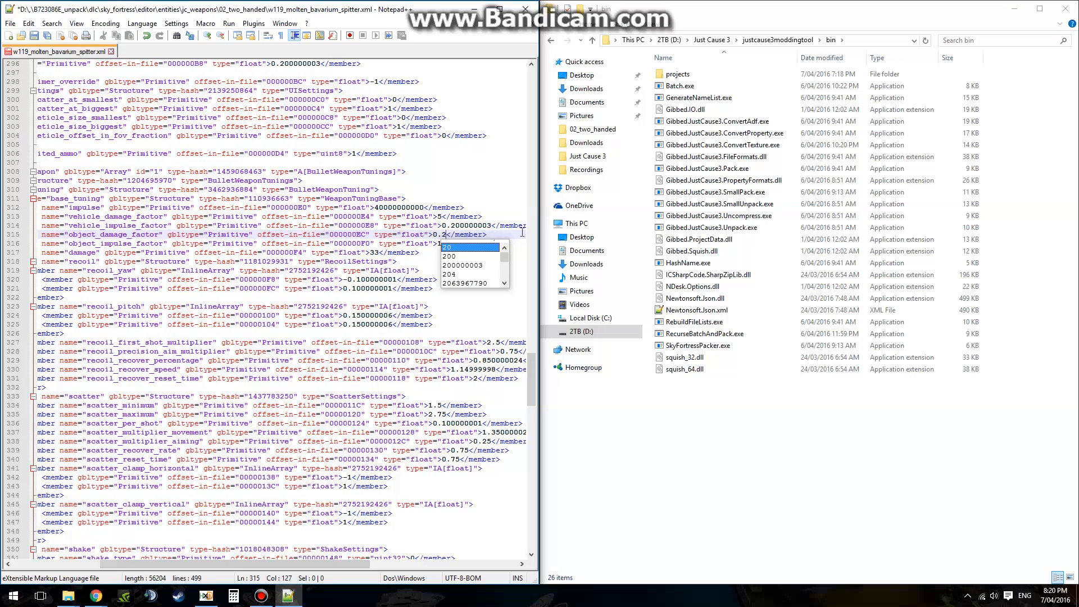
click(467, 246)
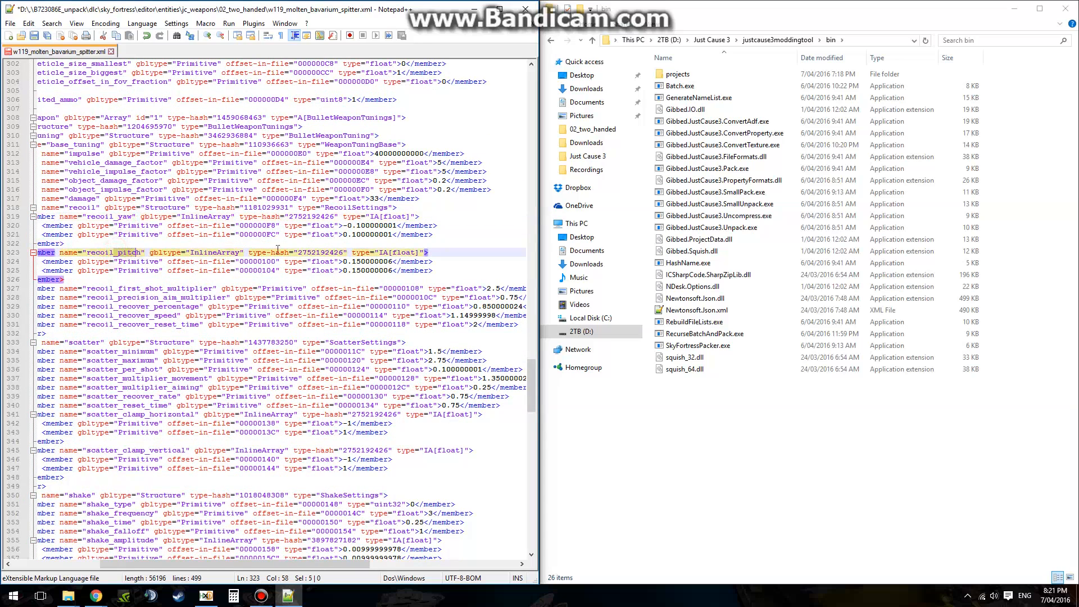
- Lower scatter_minimum to 0, scatter_maximum to 1.5 and scatter_per_shot to 0.075
scroll(down, 3)
text(0)
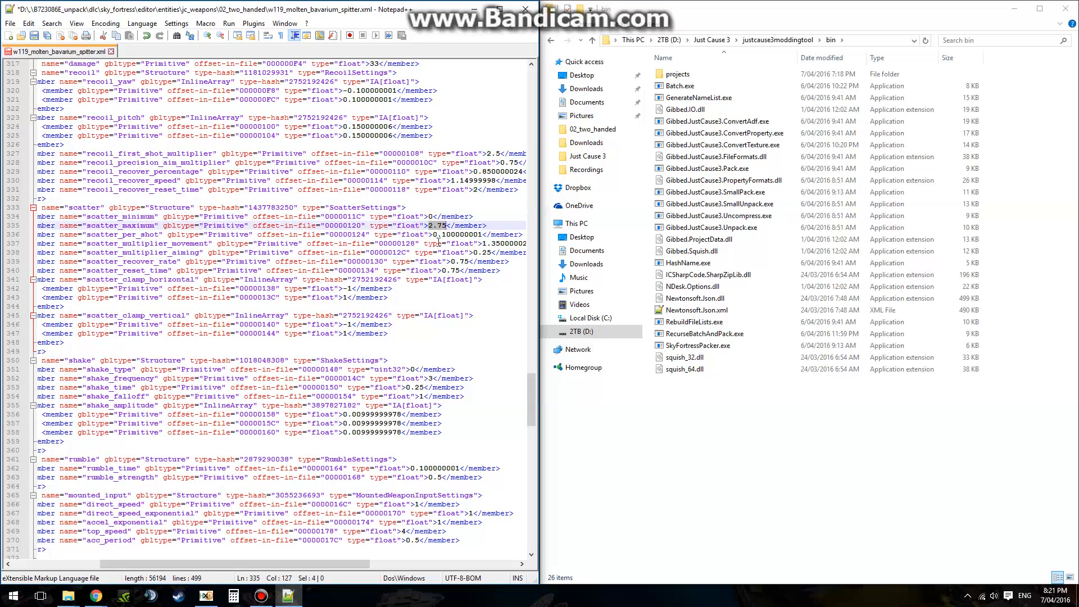
text(1.5)
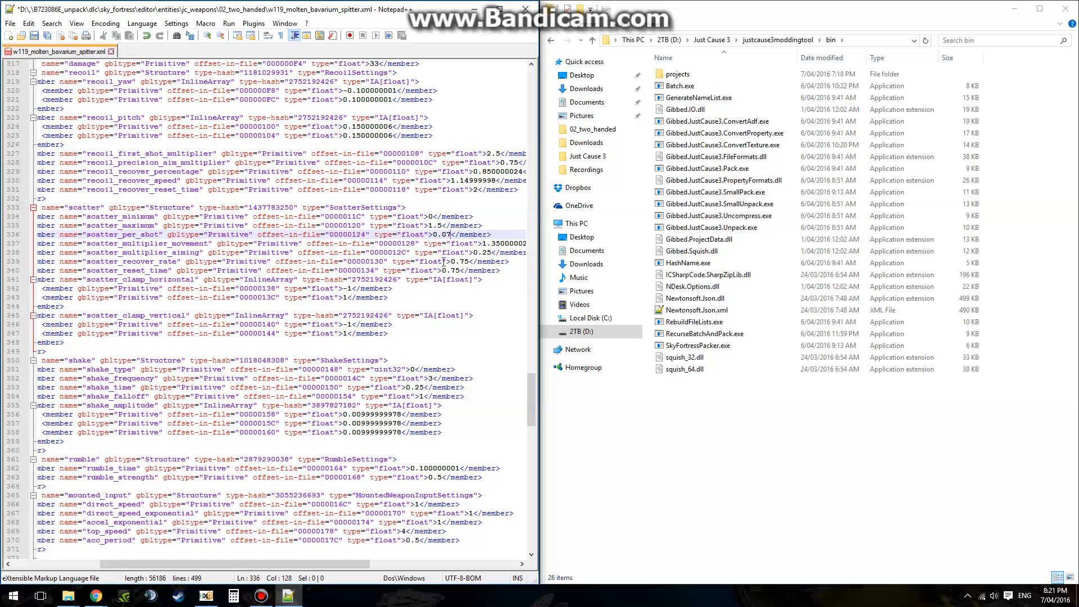
text(5)
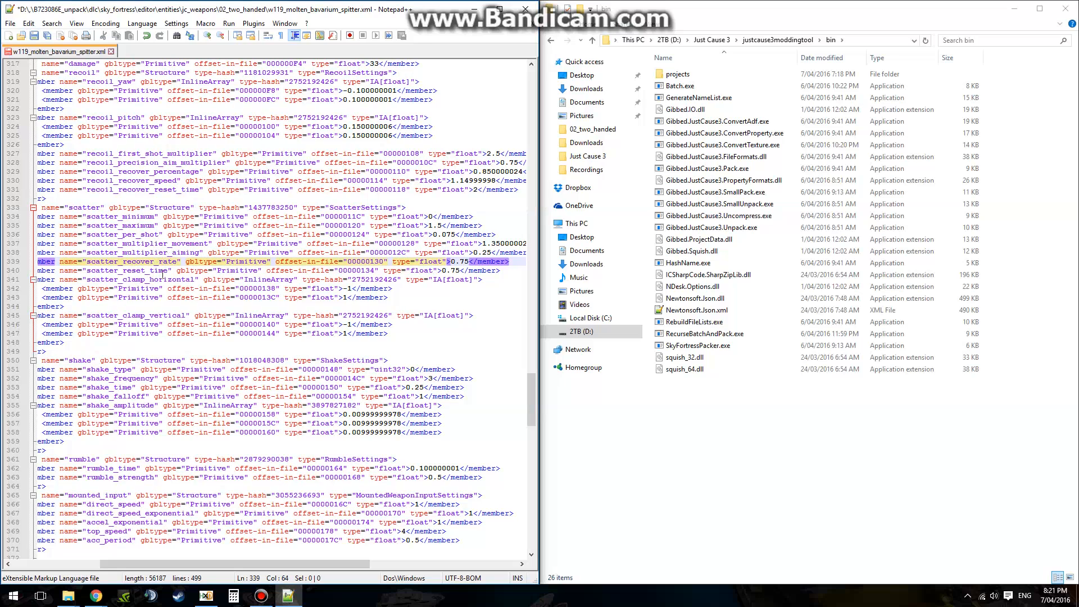
scroll(down, 3)
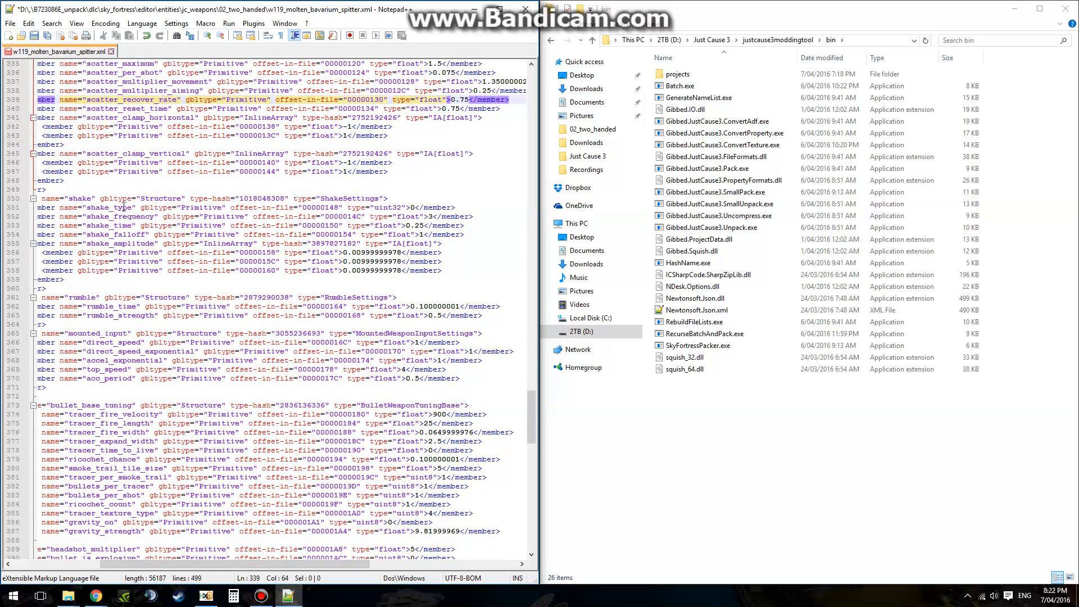
click(123, 207)
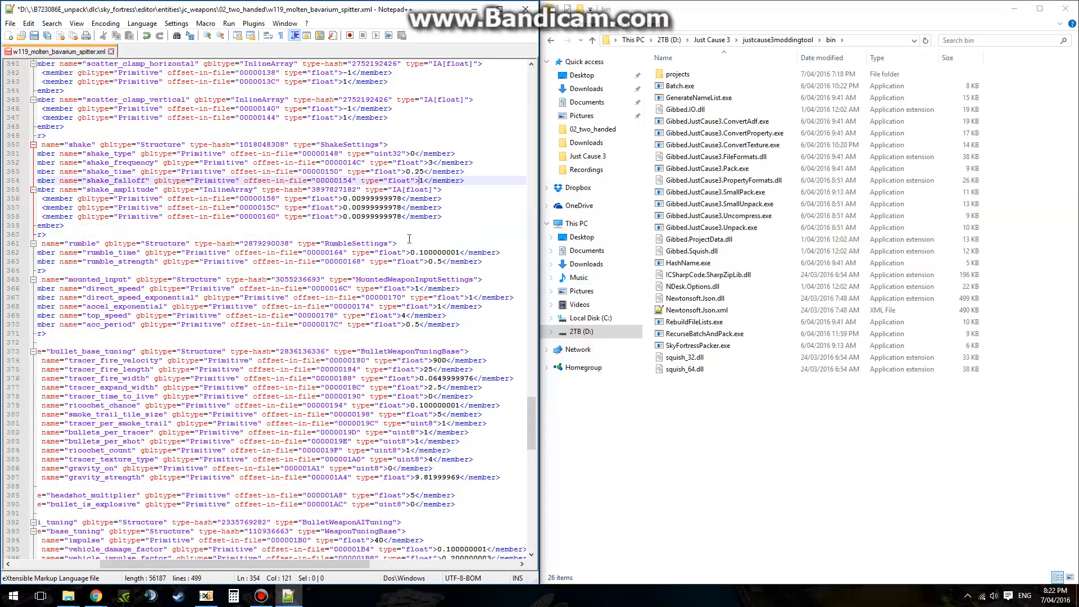
scroll(down, 3)
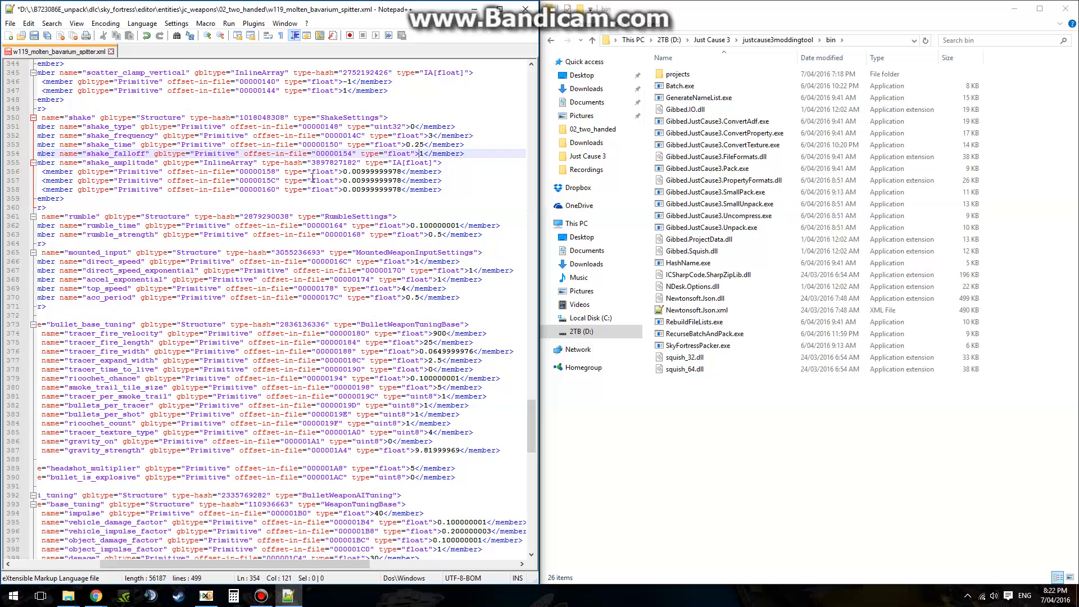
scroll(down, 3)
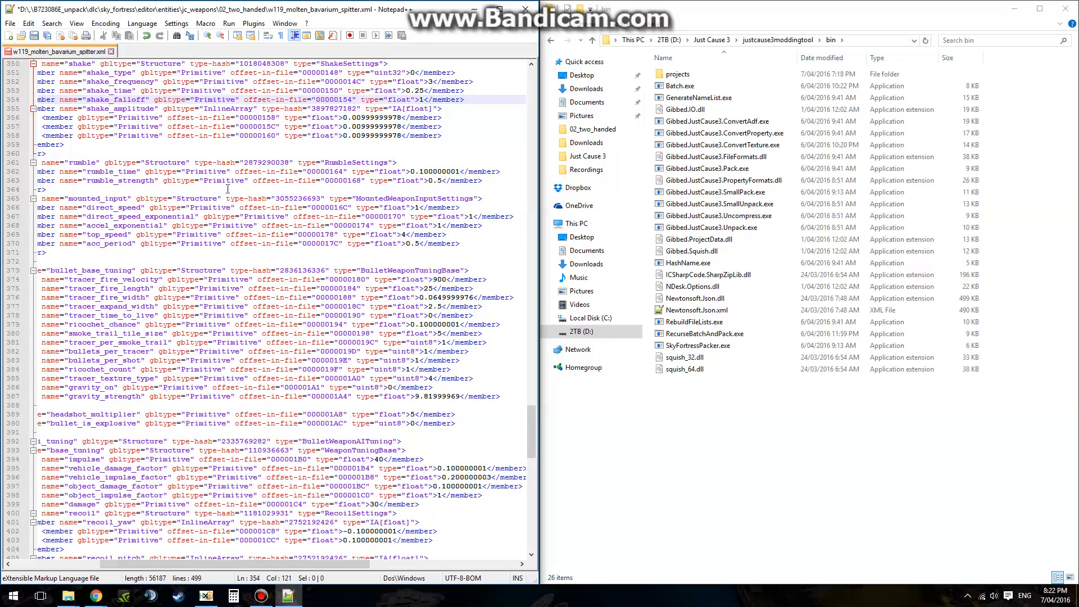
mouse_move(237, 198)
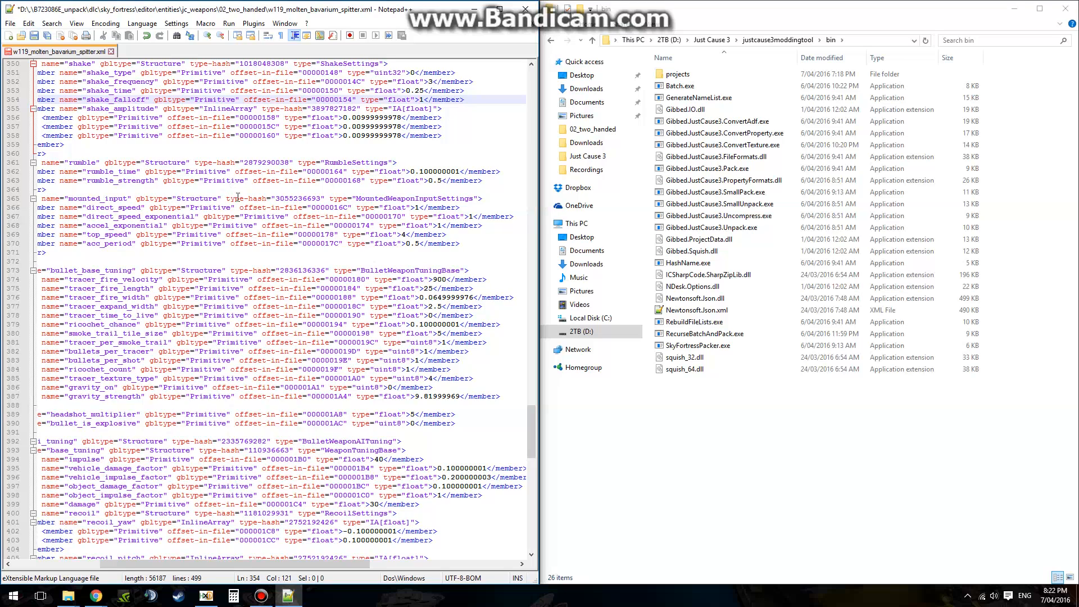
scroll(down, 3)
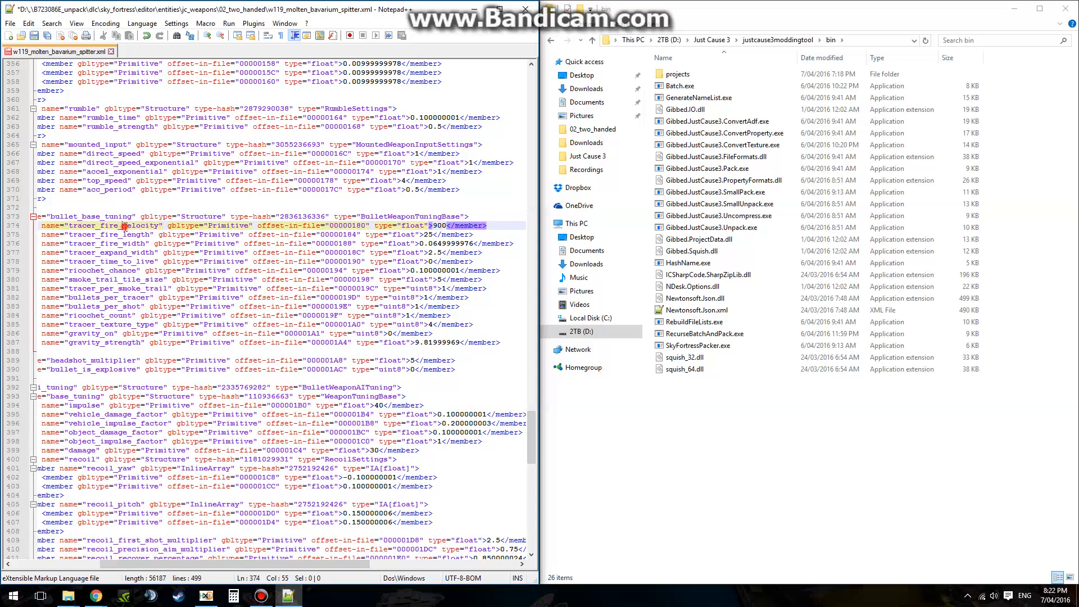
double_click(134, 225)
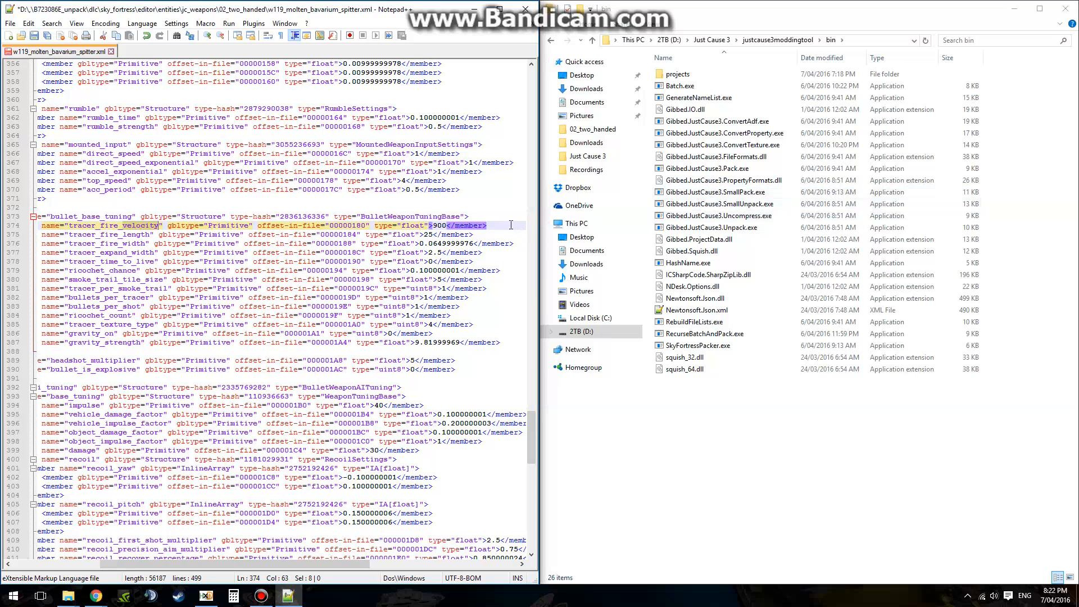
click(482, 225)
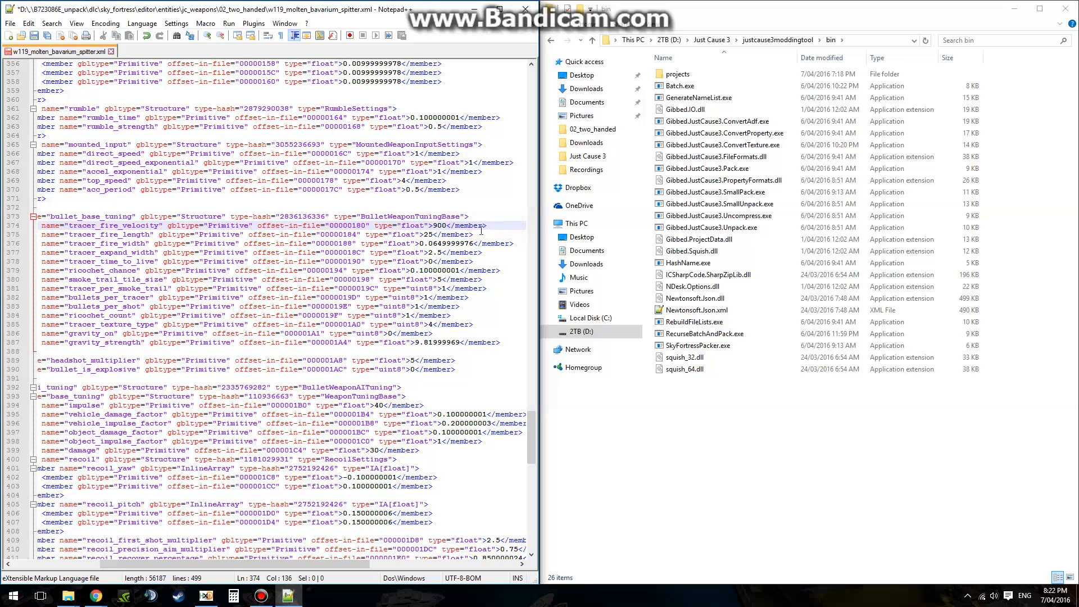